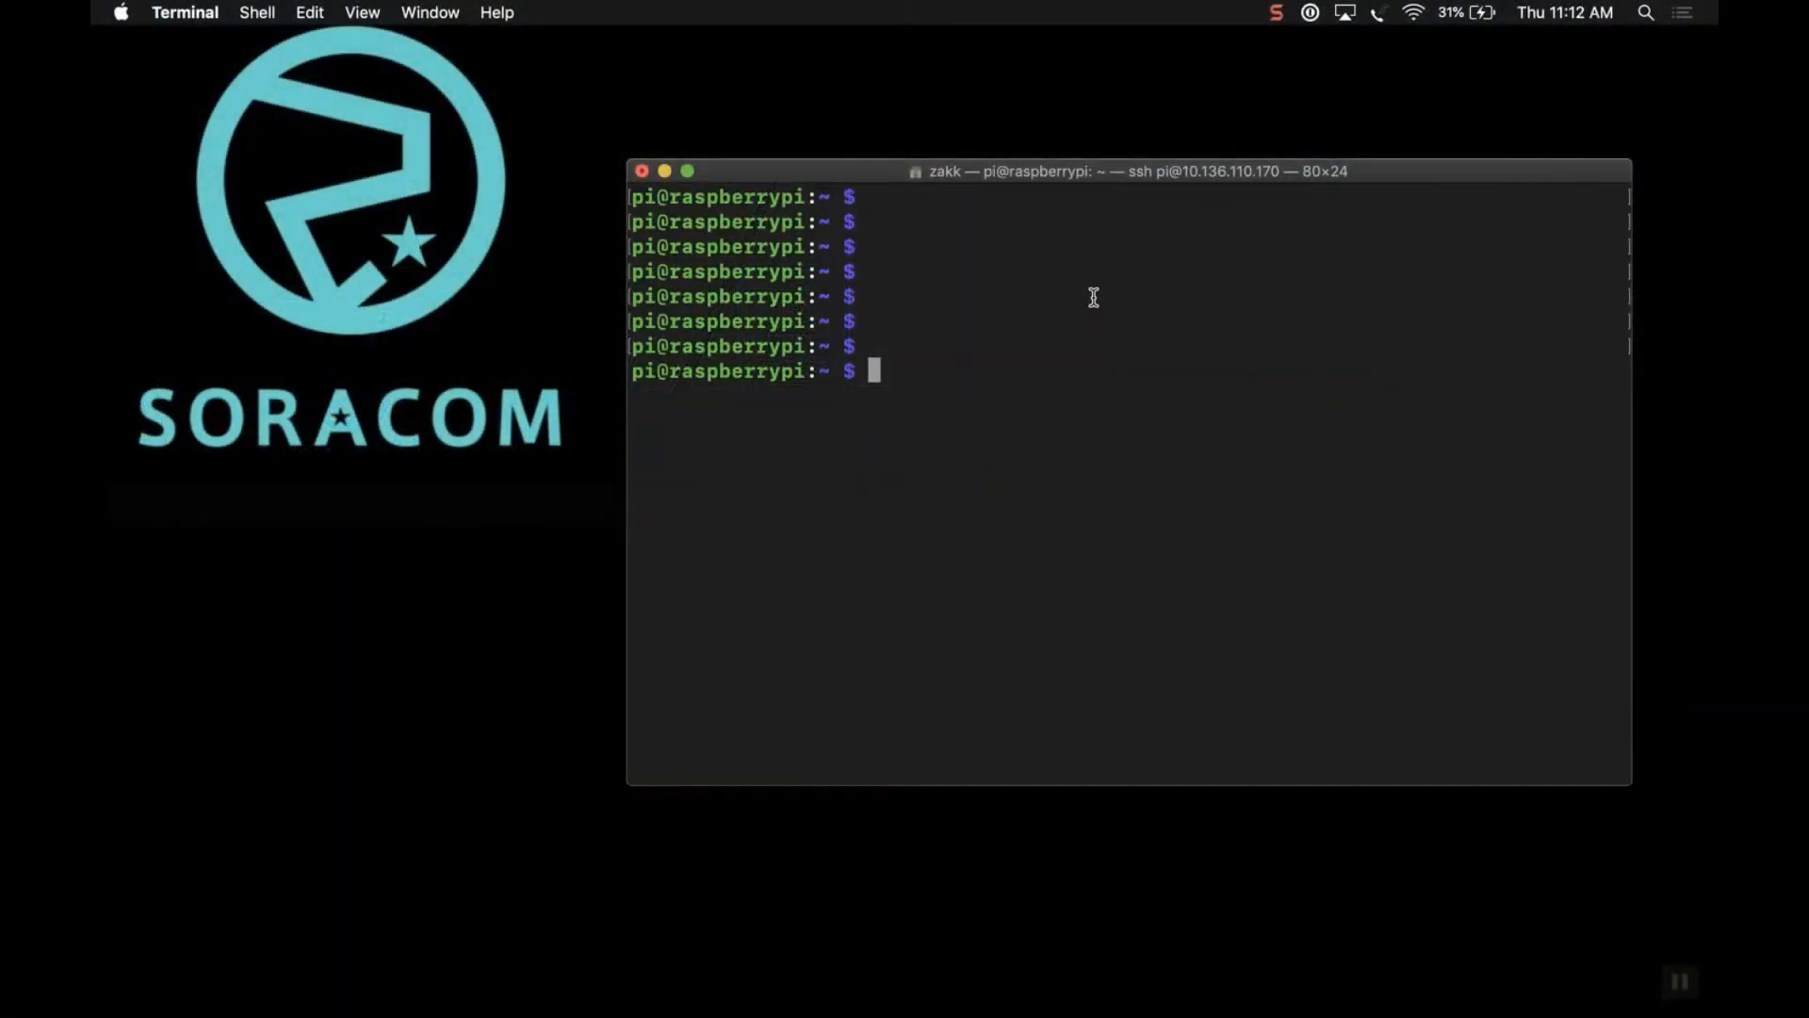
Switch from the SSH session to Google Chrome via the app switcher.
{"action": "key", "text": "cmd+tab"}
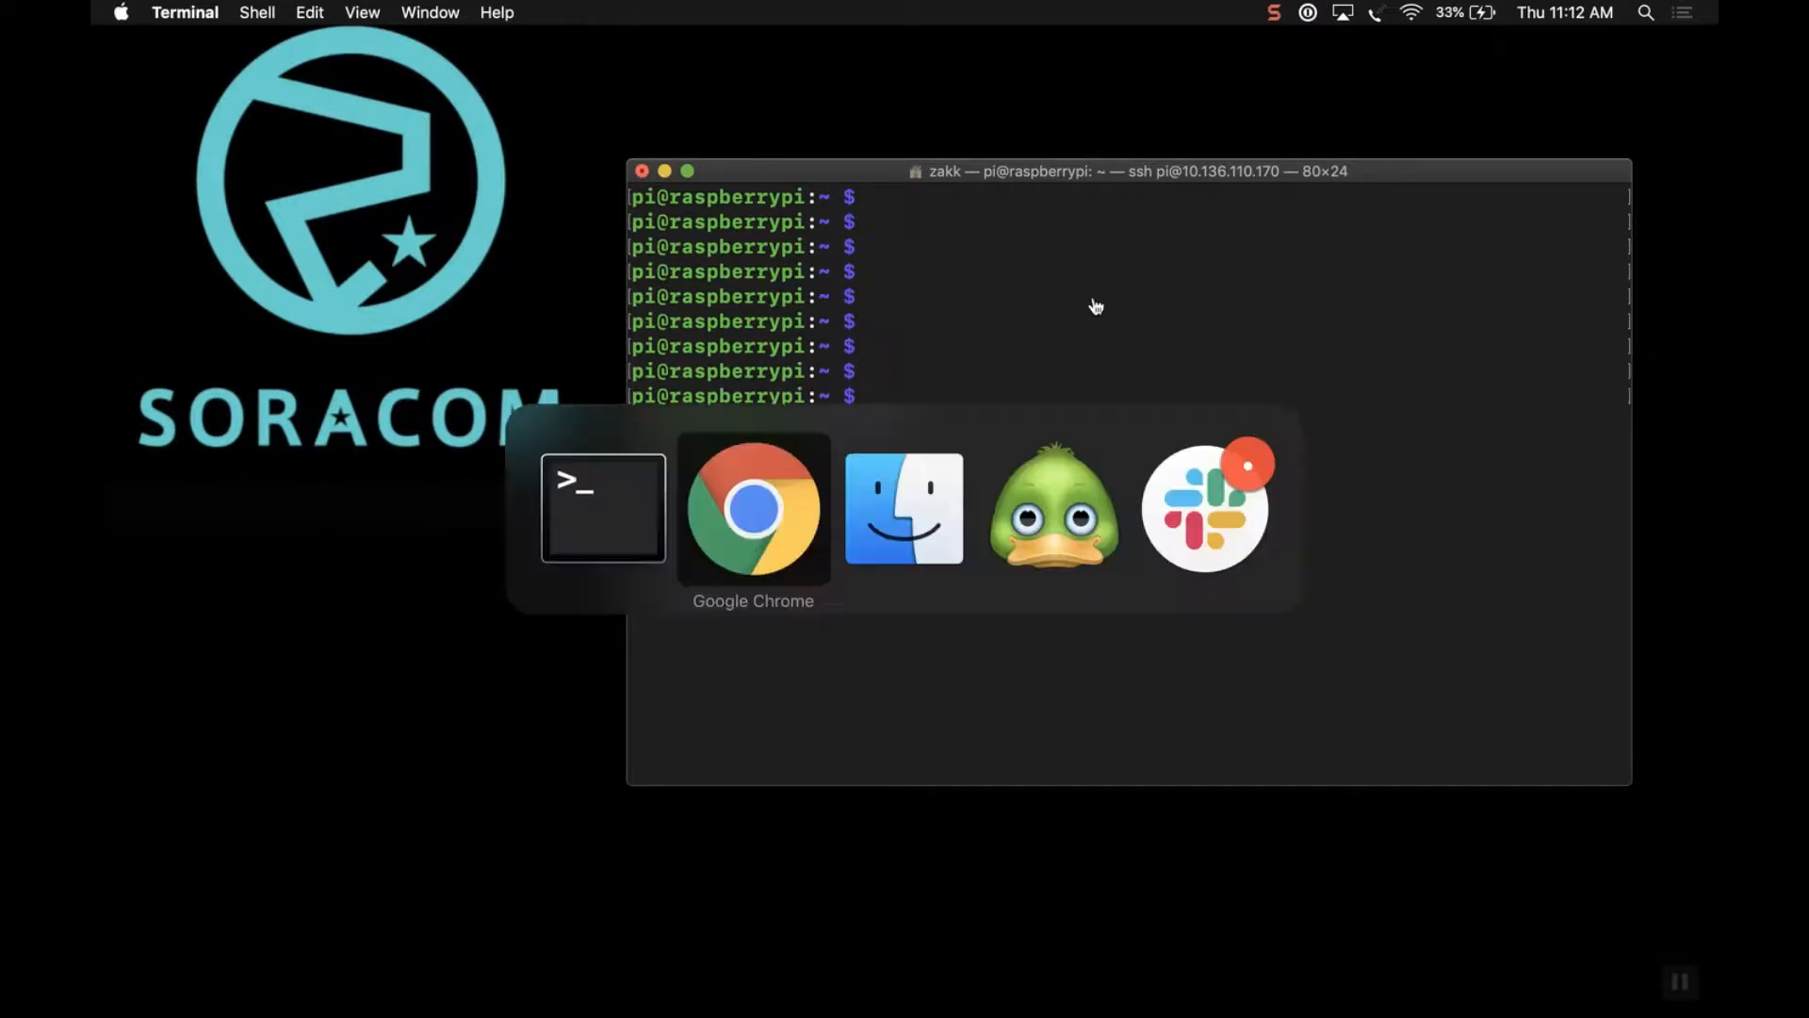
{"action": "left_click", "coordinate": [752, 507]}
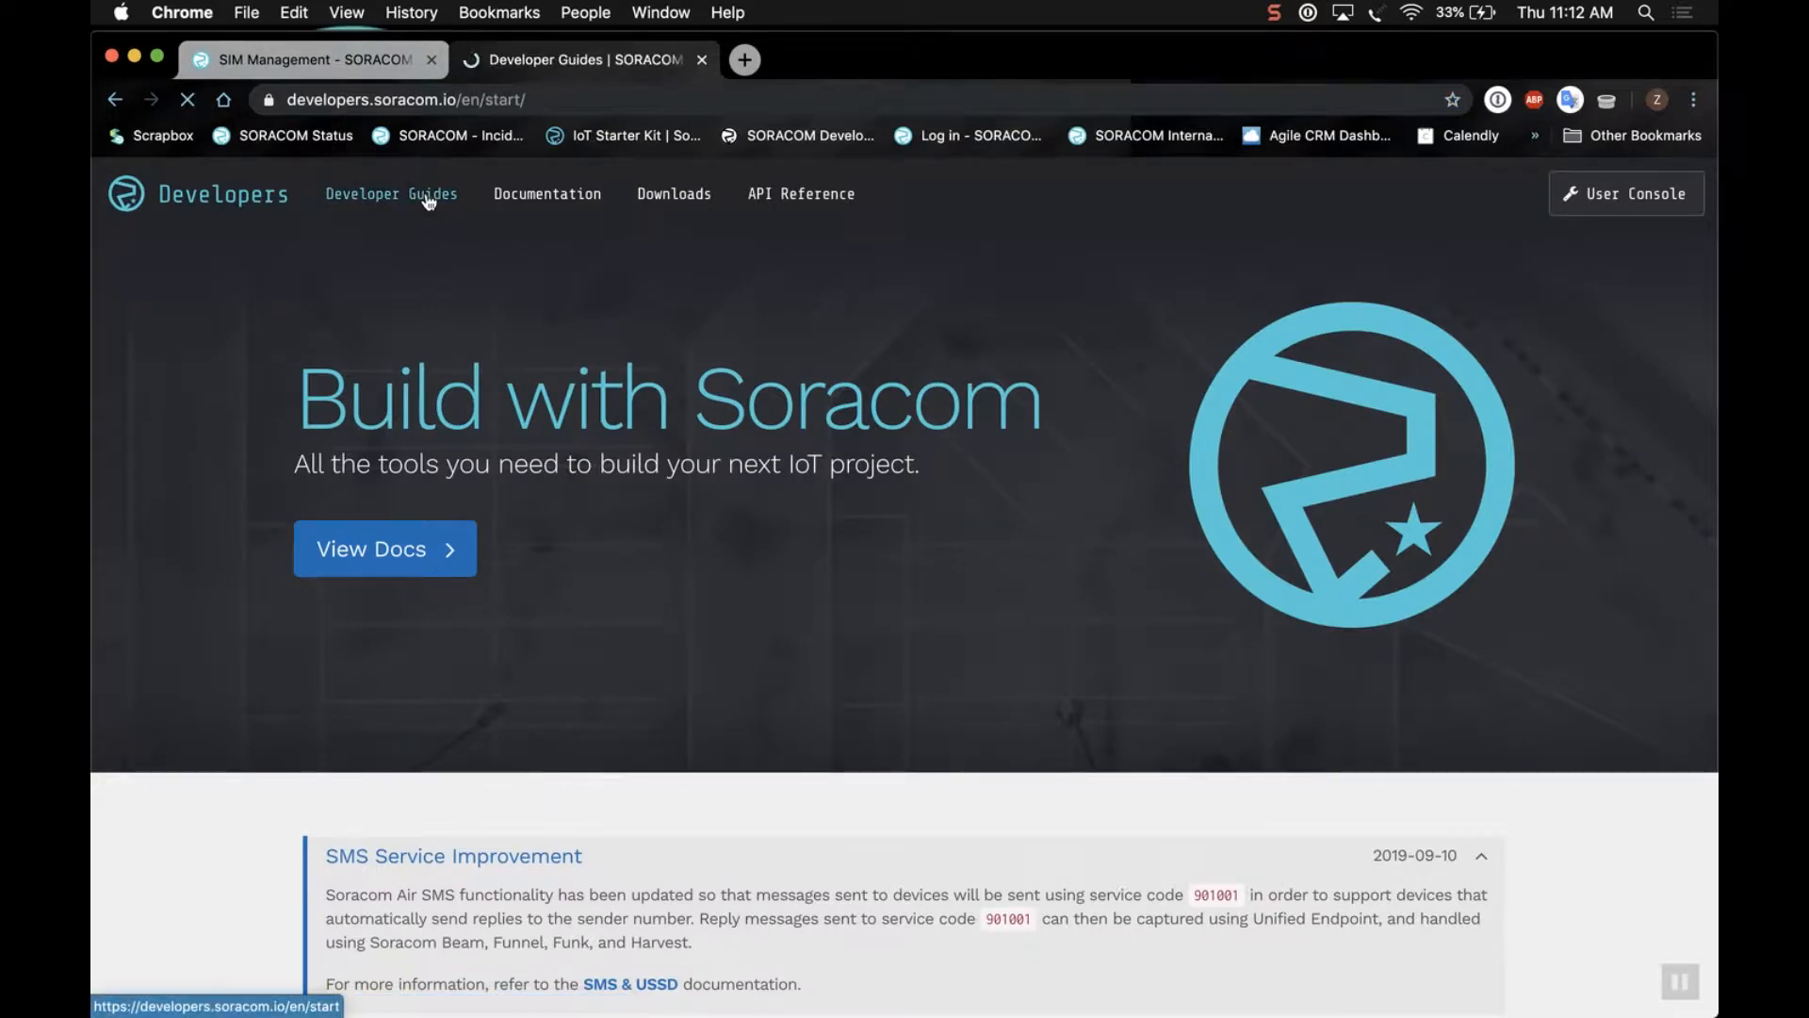
Navigate Developer Guides > Soracom Starter Kits > Raspberry Pi Kit guide.
{"action": "left_click", "coordinate": [390, 192]}
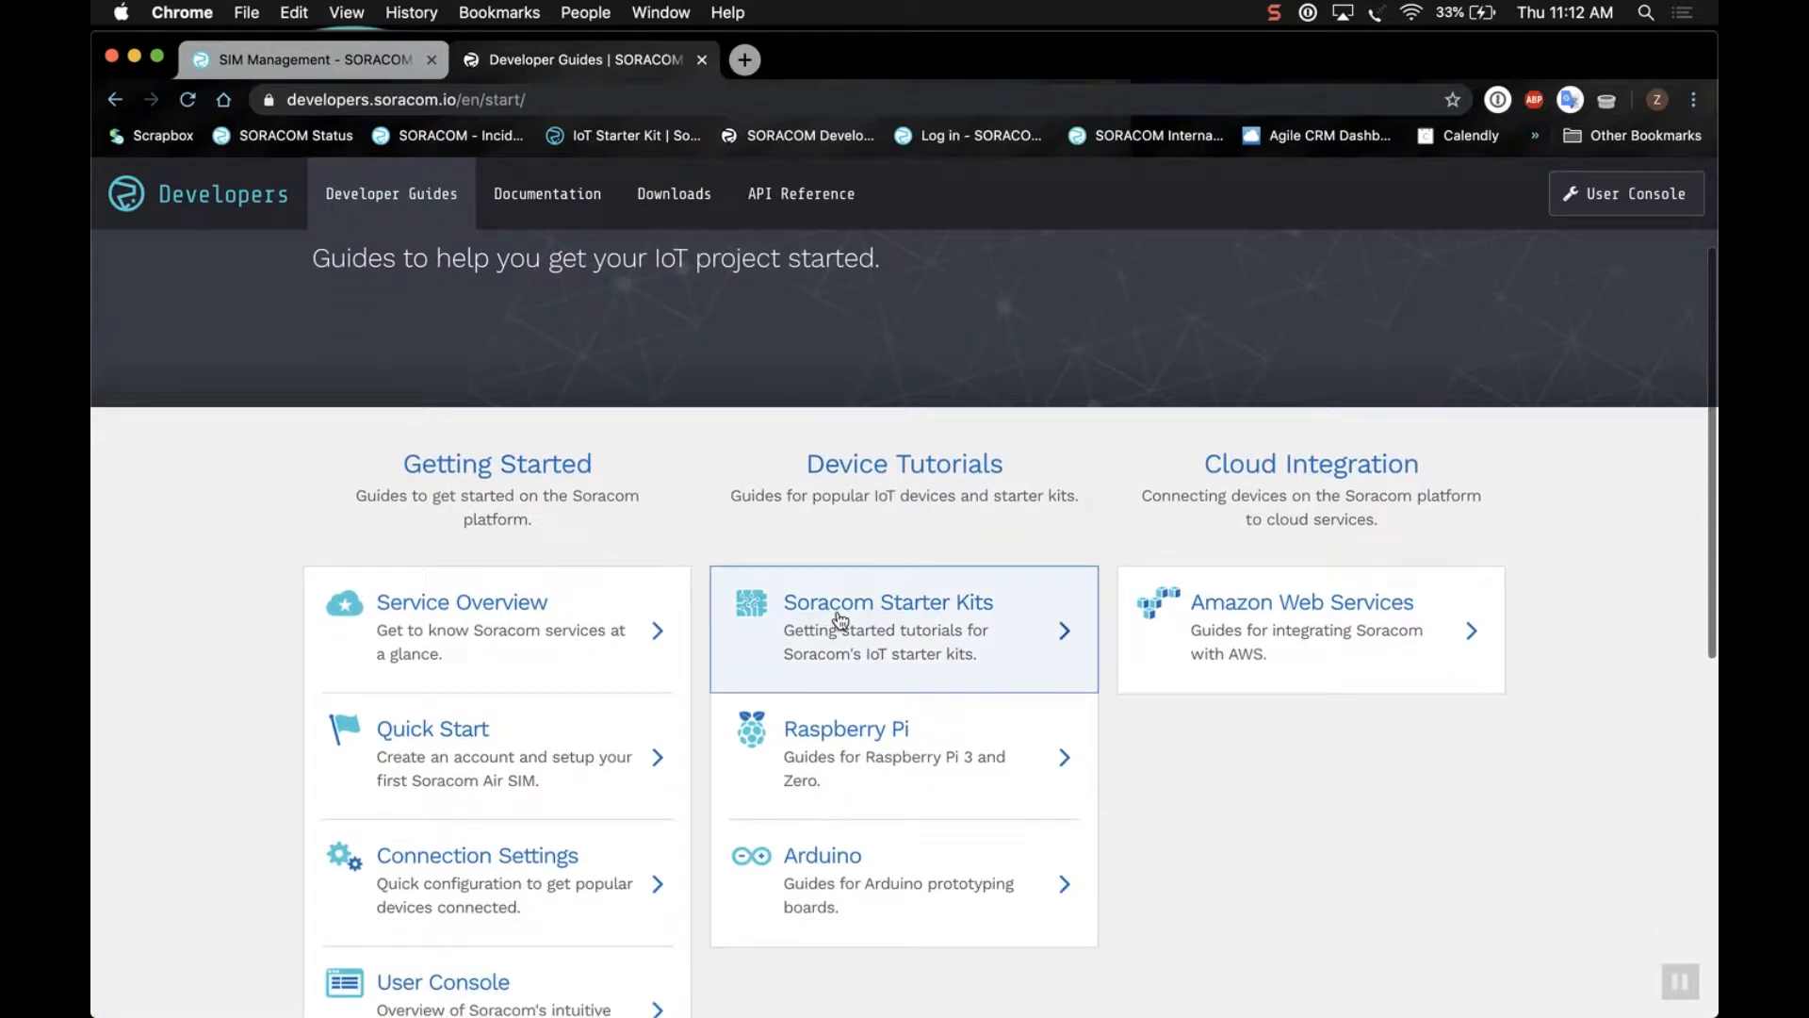
{"action": "left_click", "coordinate": [888, 601]}
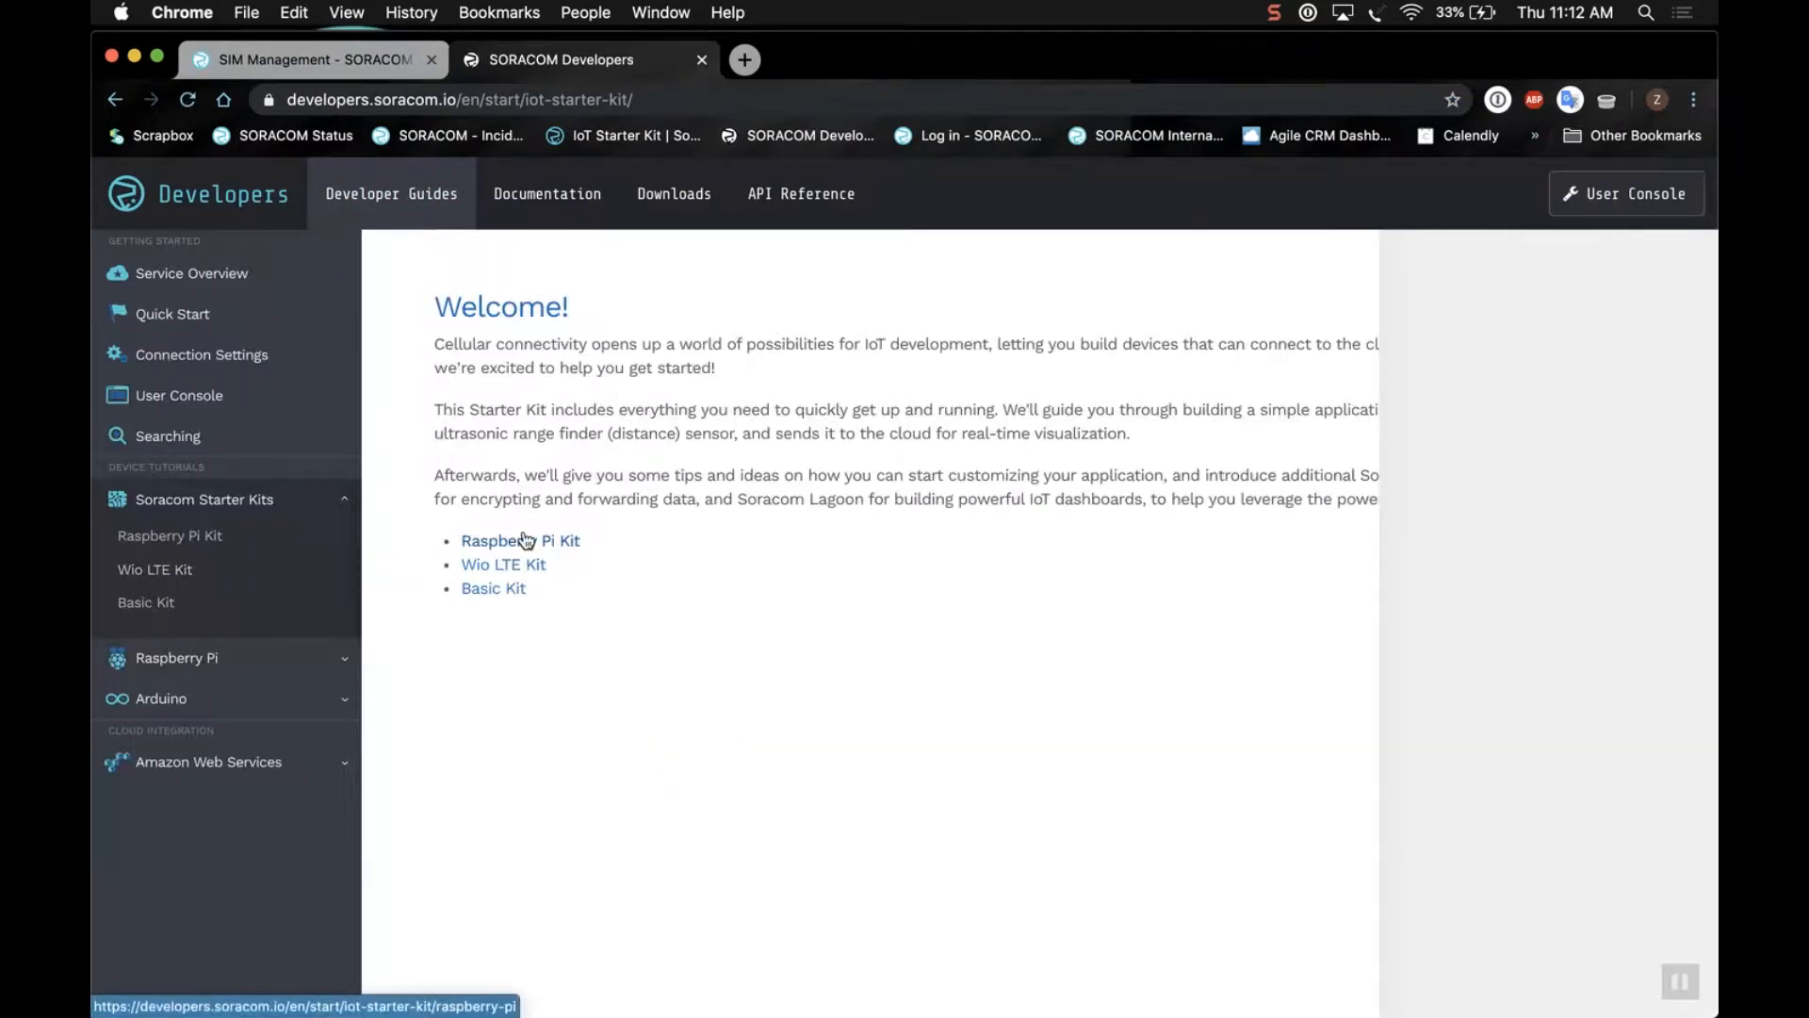
{"action": "left_click", "coordinate": [520, 541]}
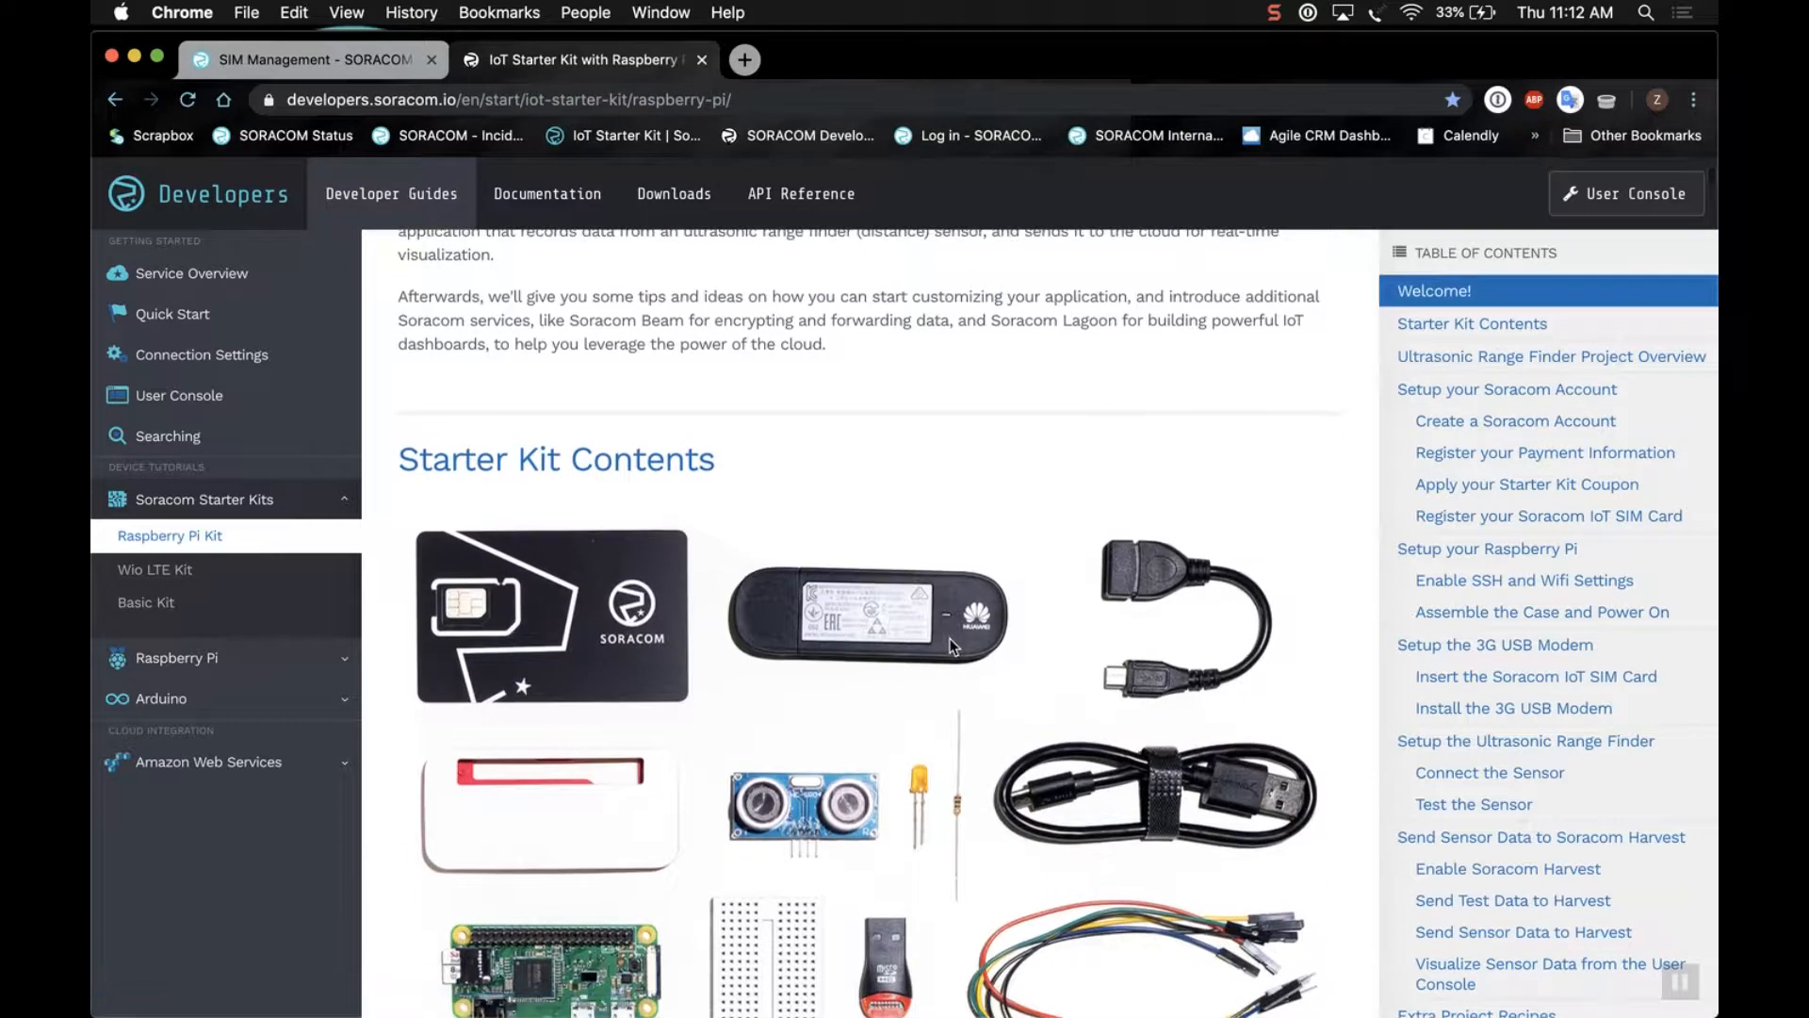
Jump to 'Install the 3G USB Modem' and copy the curl setup-script command.
{"action": "scroll", "scroll_direction": "down", "scroll_amount": 3}
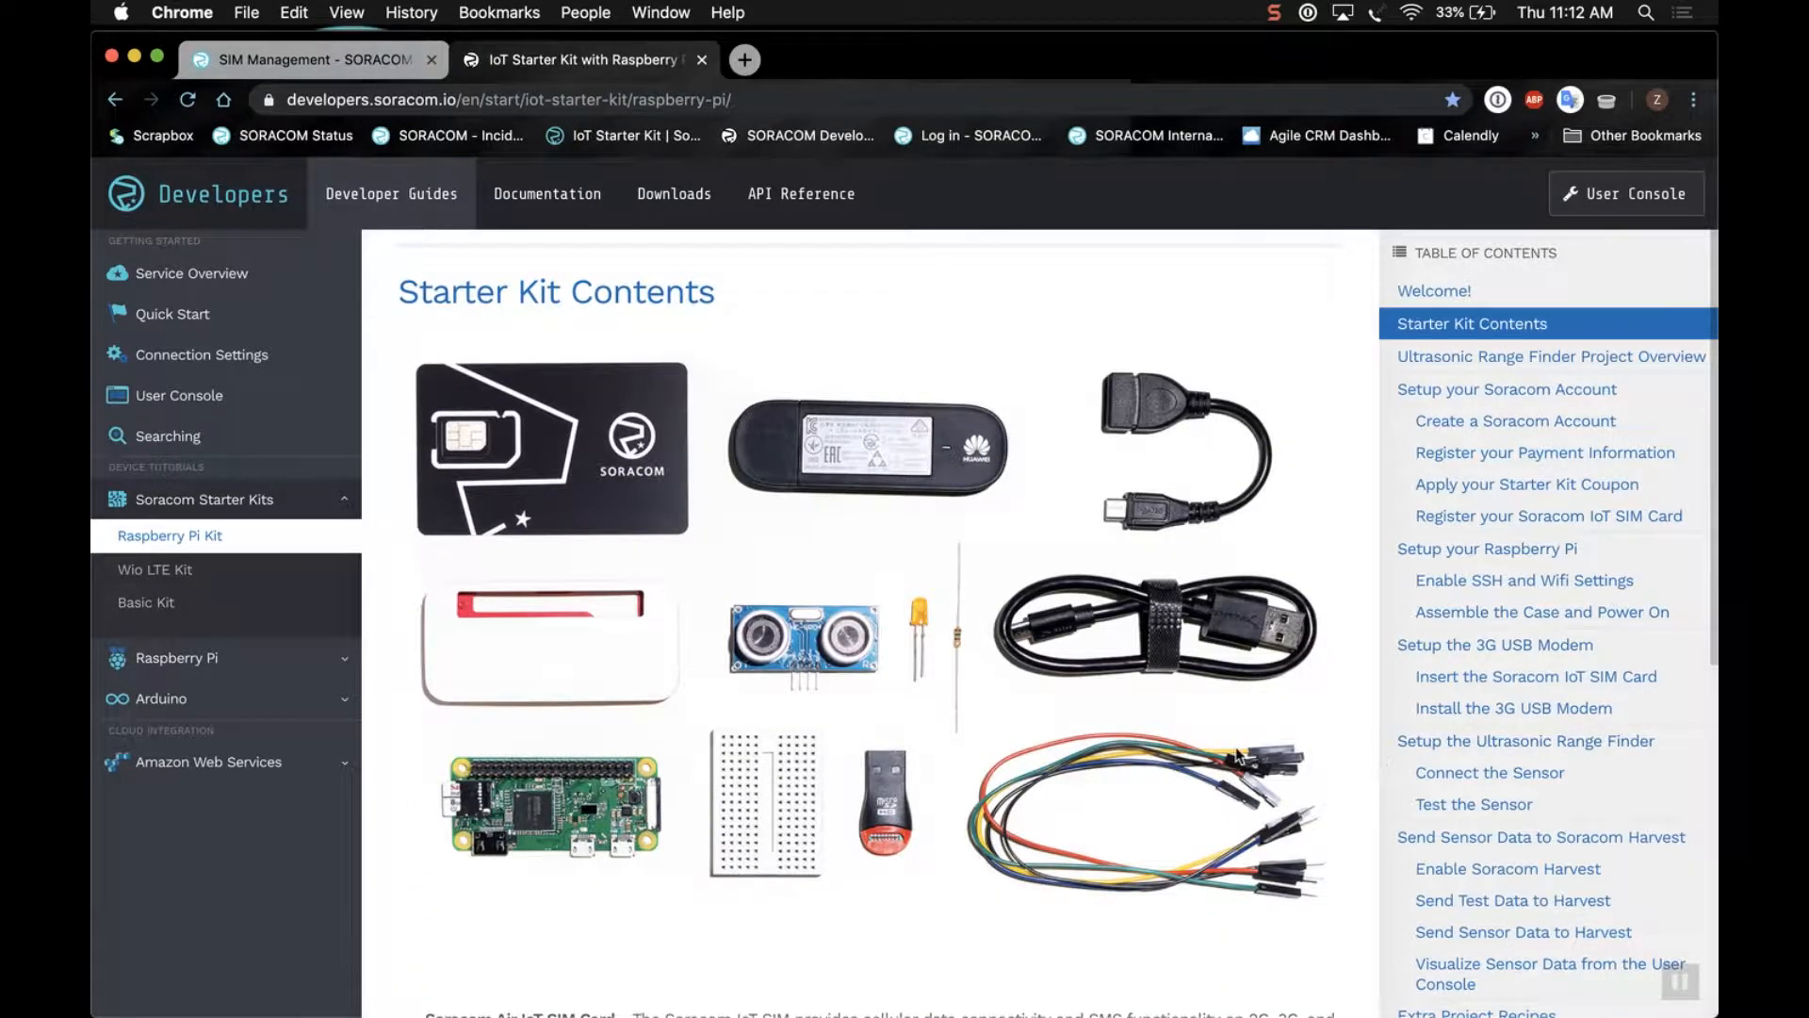
{"action": "scroll", "scroll_direction": "down", "scroll_amount": 3}
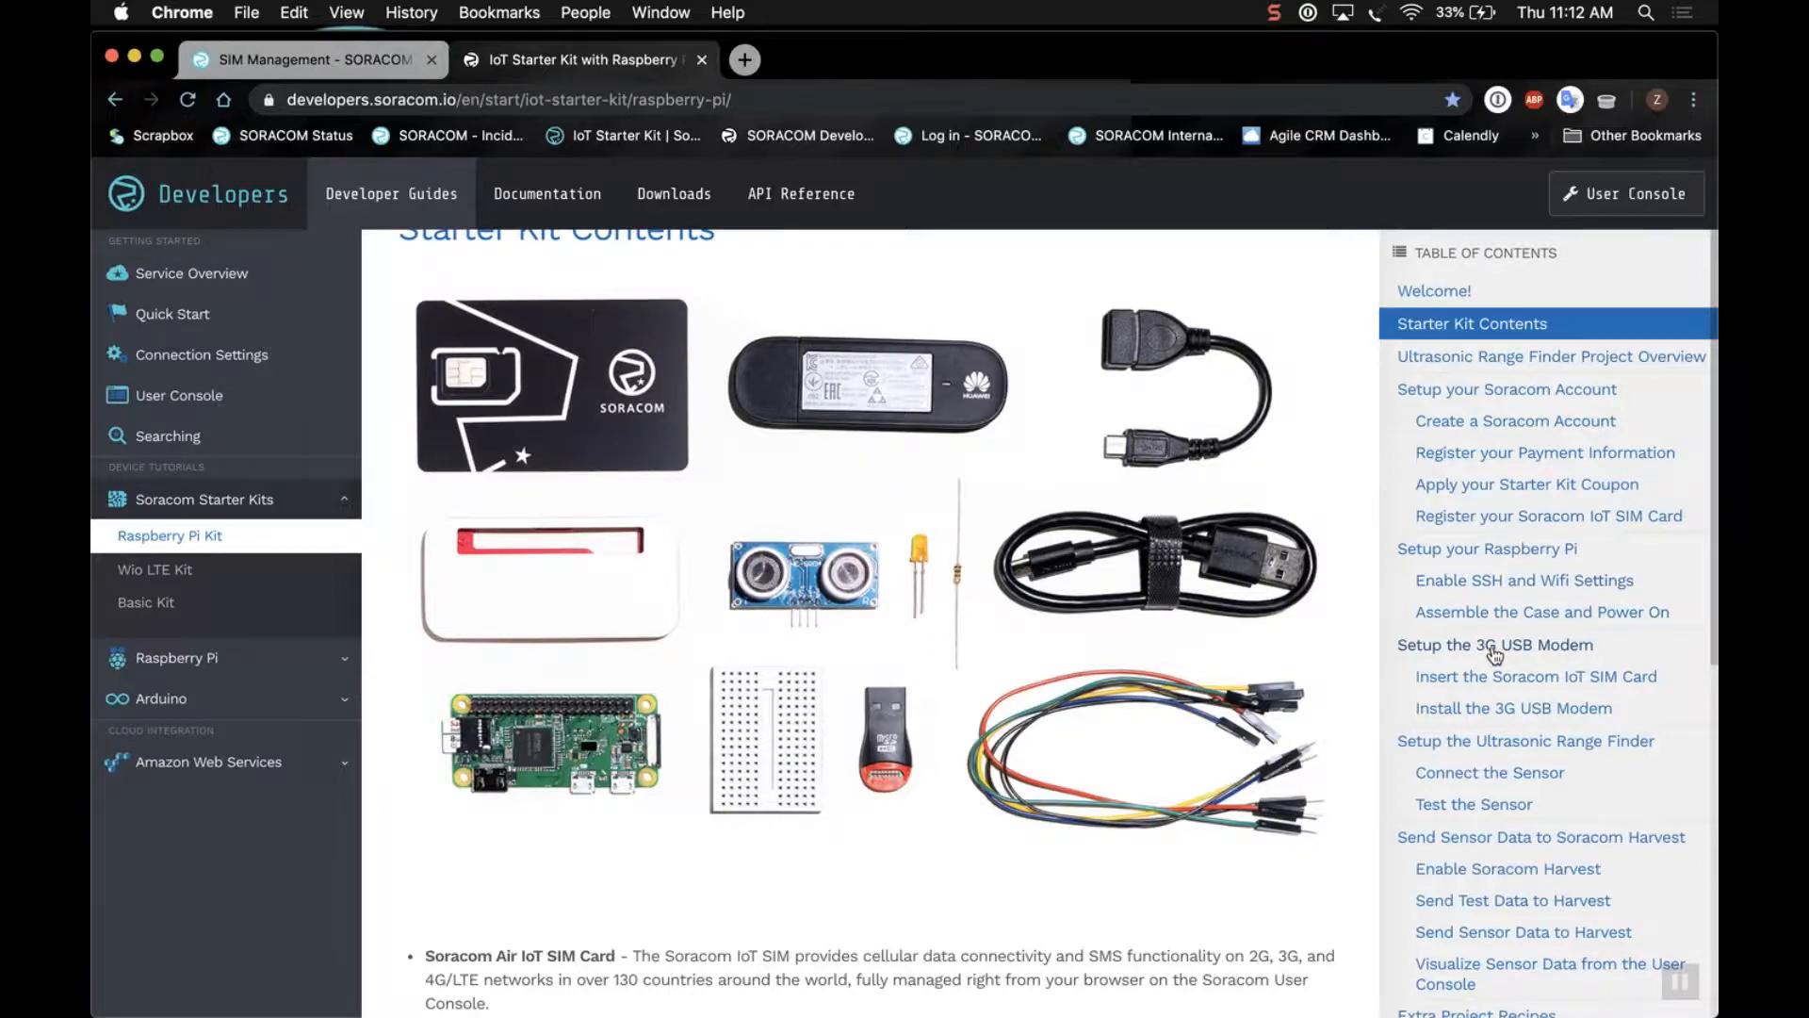
{"action": "left_click", "coordinate": [1513, 707]}
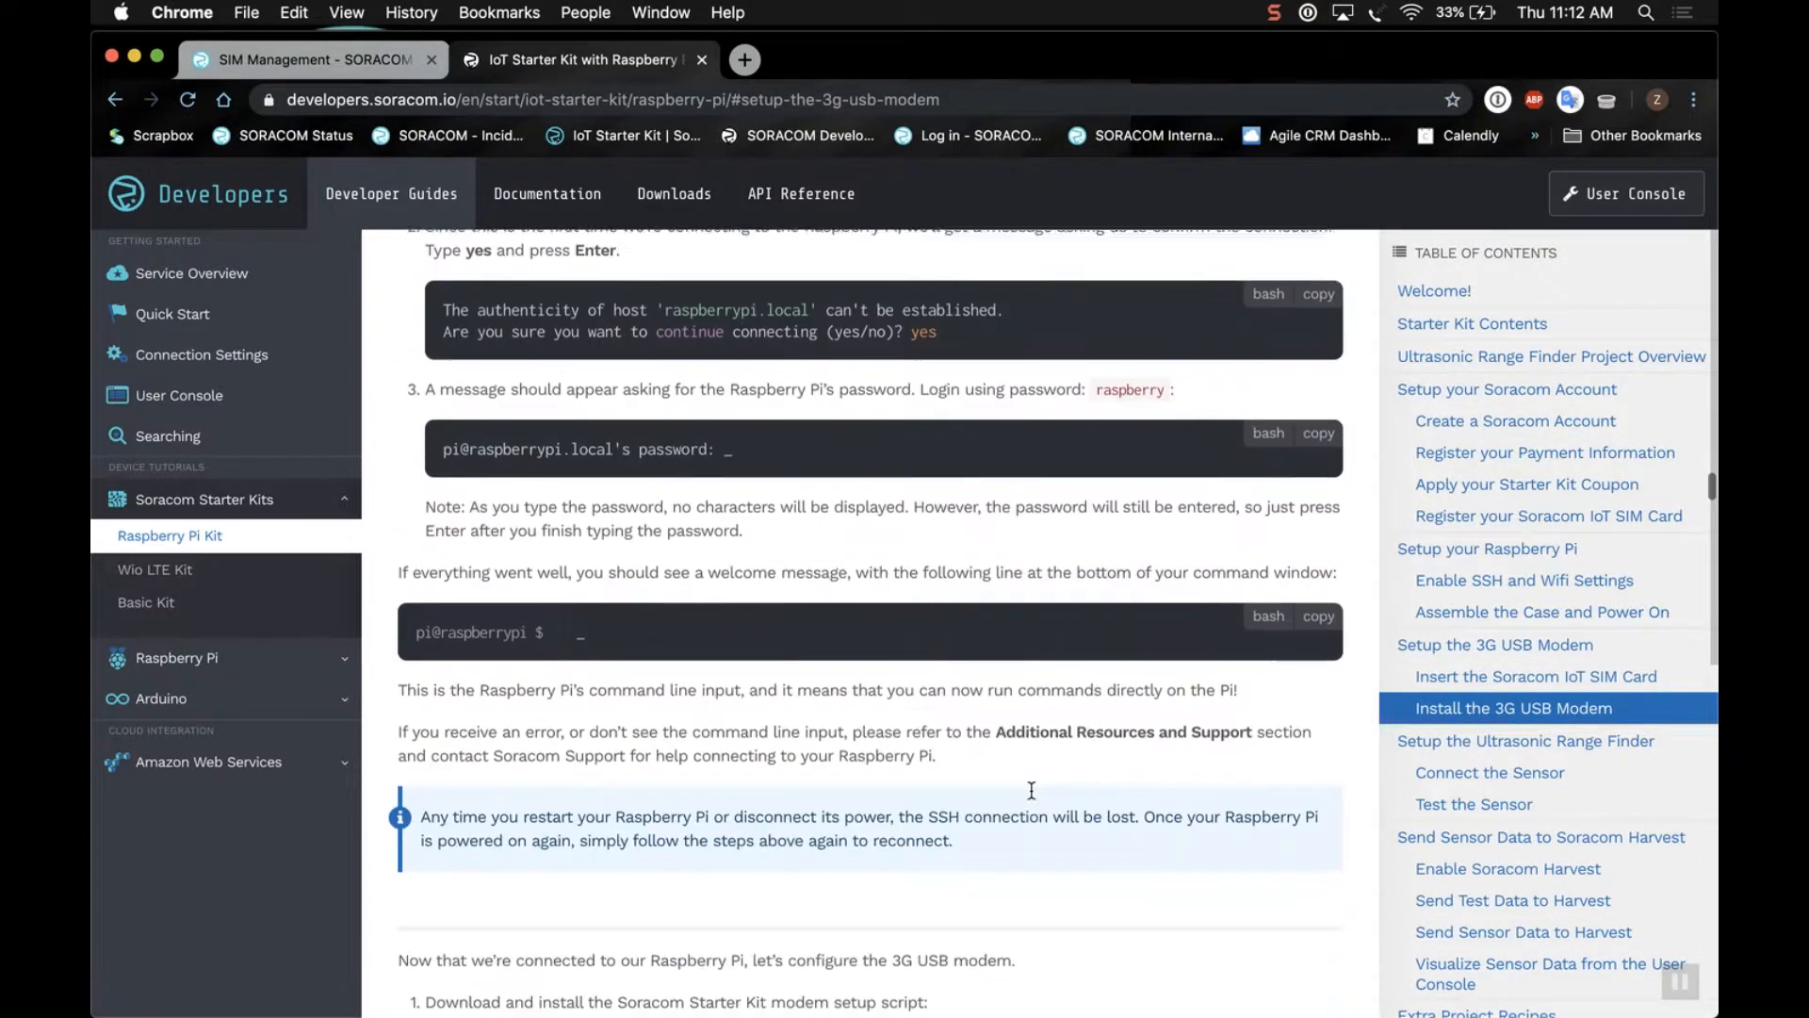
{"action": "scroll", "scroll_direction": "down", "scroll_amount": 3}
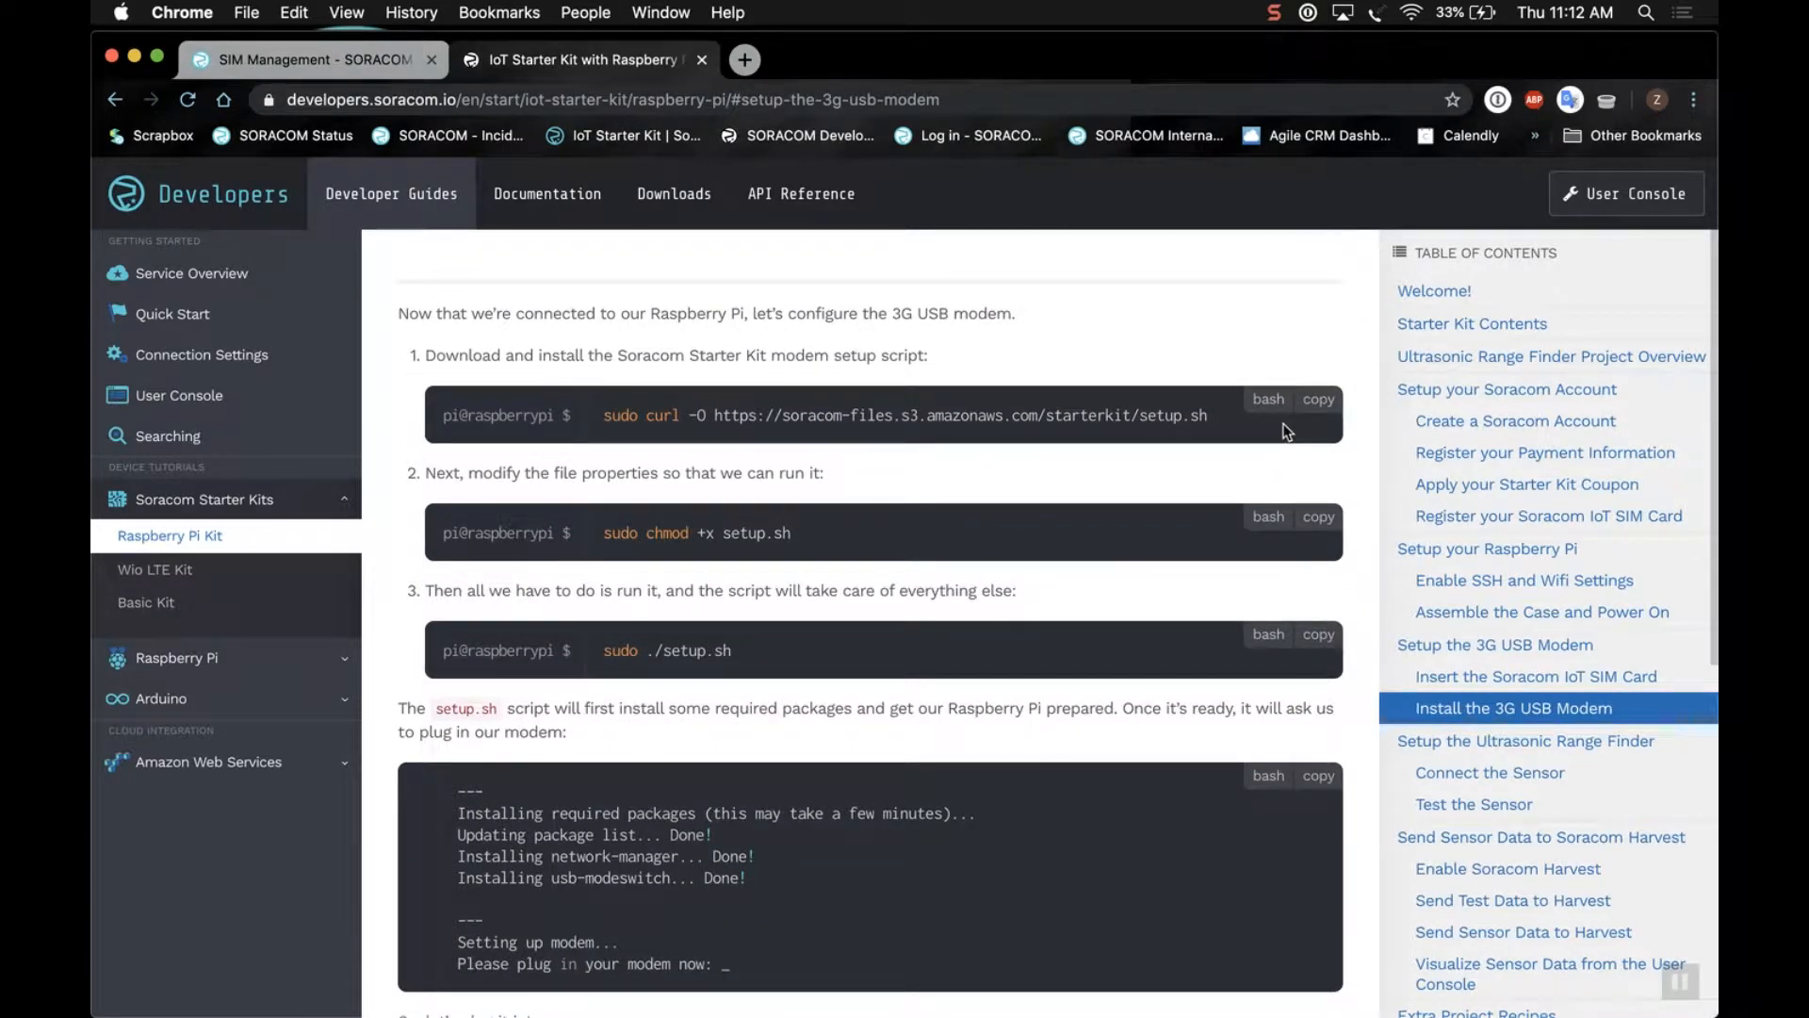
{"action": "left_click", "coordinate": [1317, 397]}
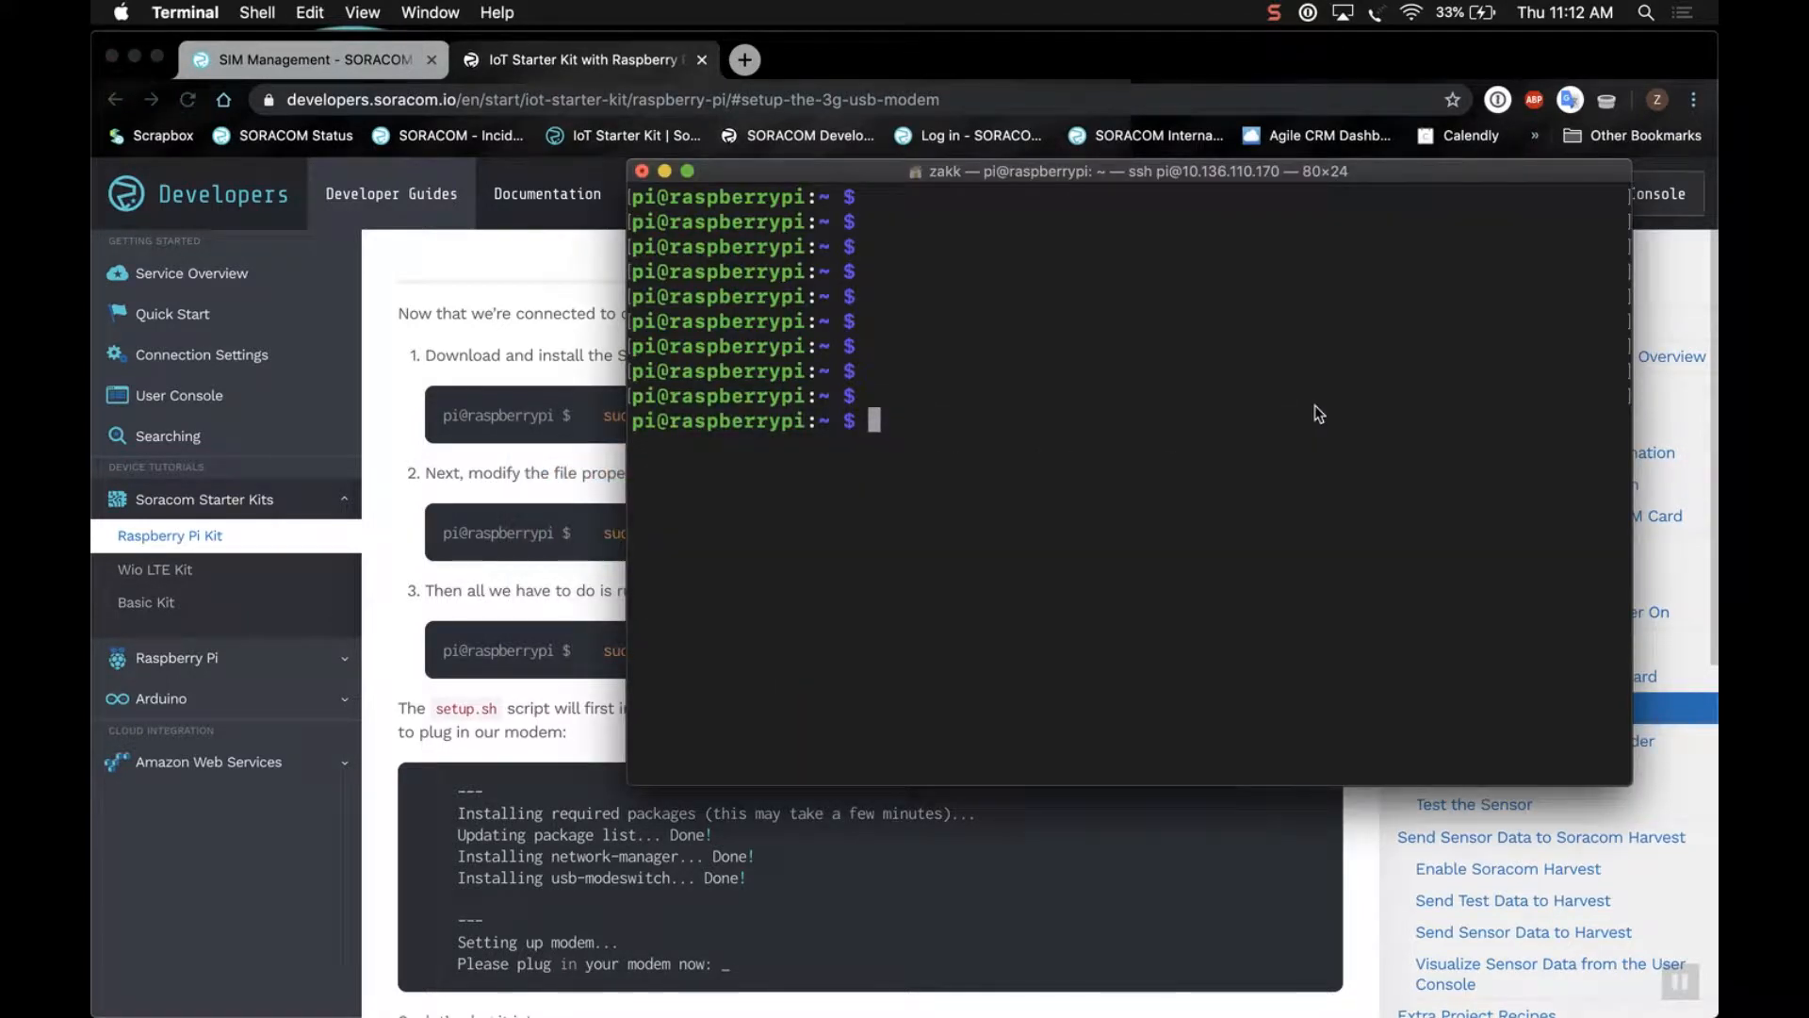
Run sudo curl -O for setup.sh on the Pi, then start sudo ./setup.sh.
{"action": "type", "text": "sudo curl -O https://soracom-files.s3.amazonaws.com/starterkit/setup.sh"}
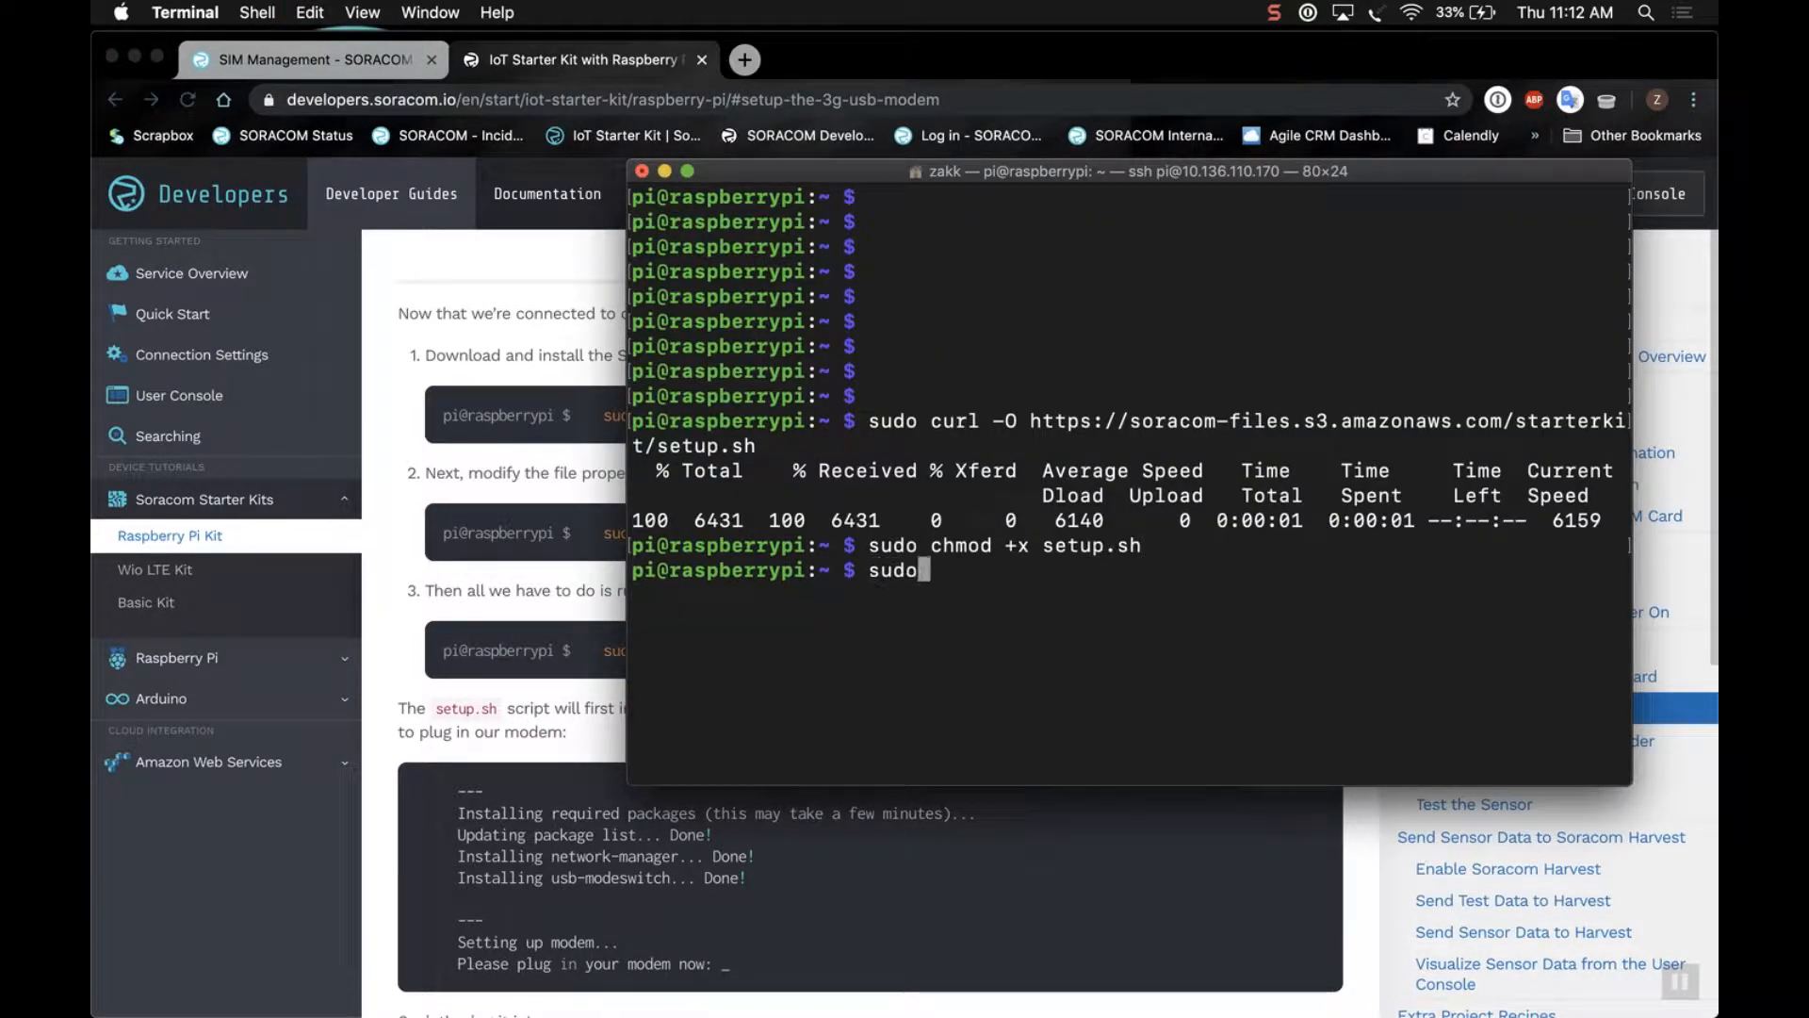
{"action": "type", "text": "./set"}
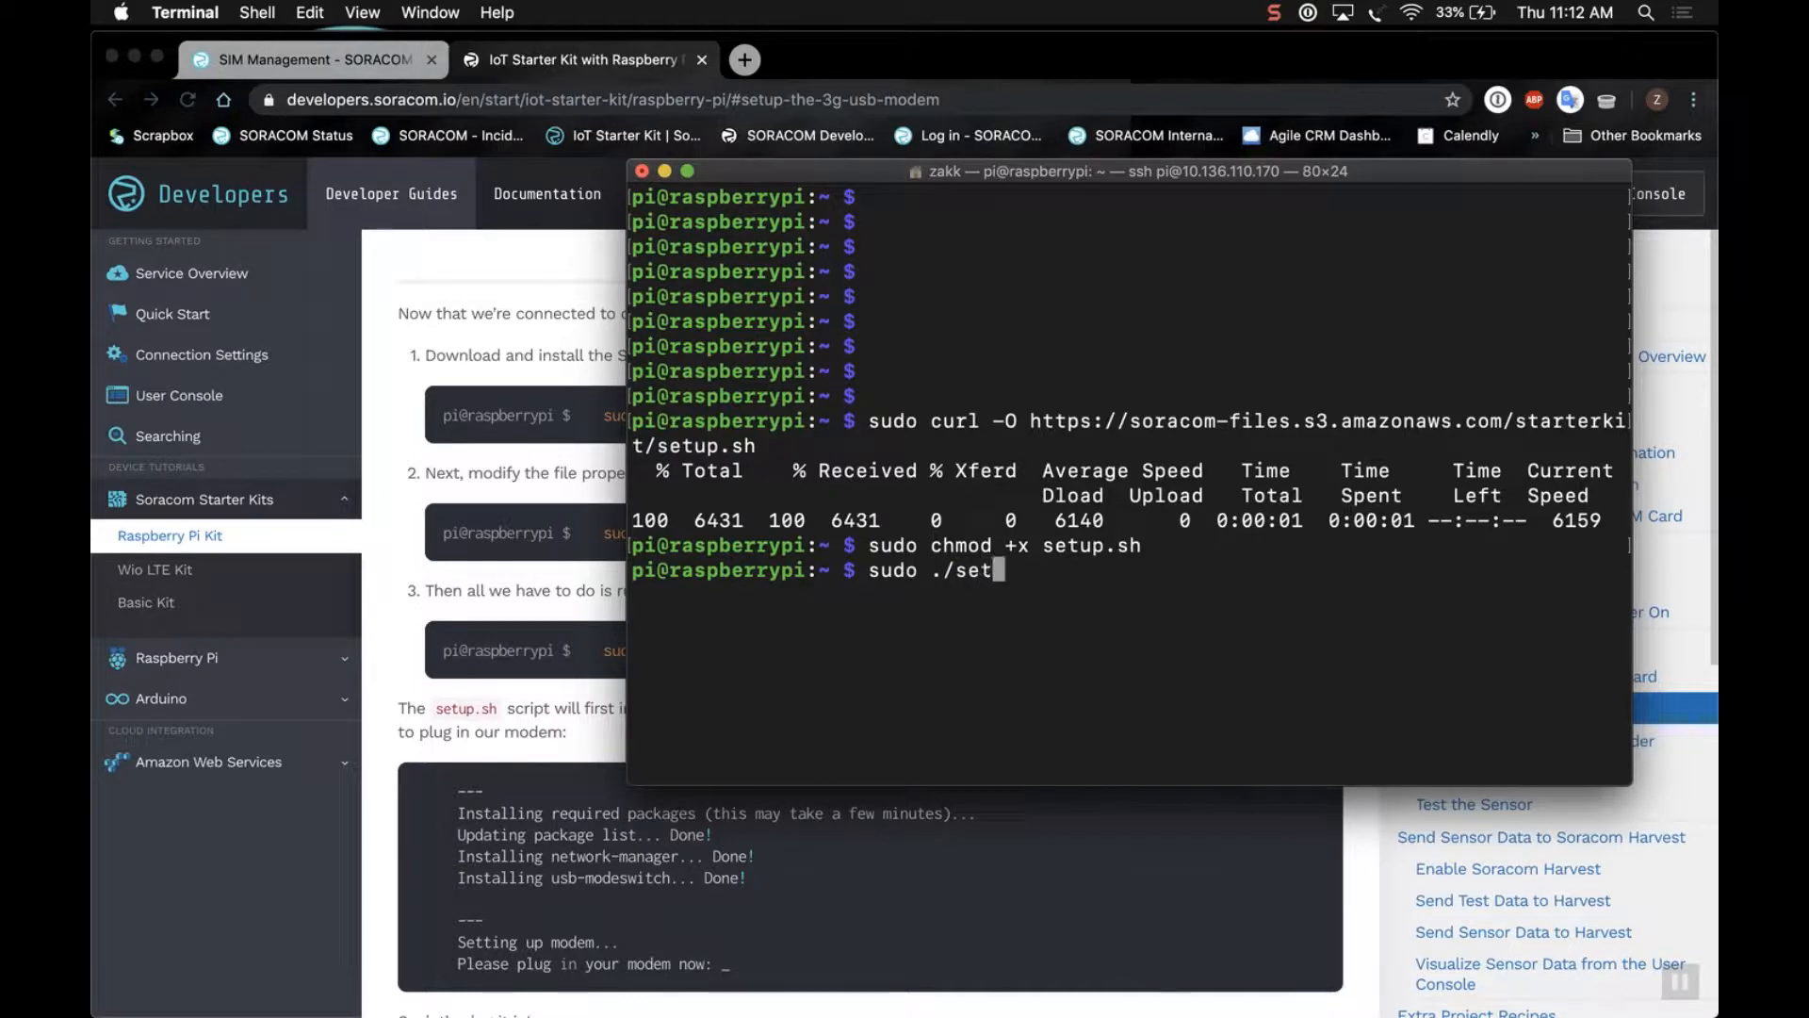
{"action": "type", "text": "up.sh"}
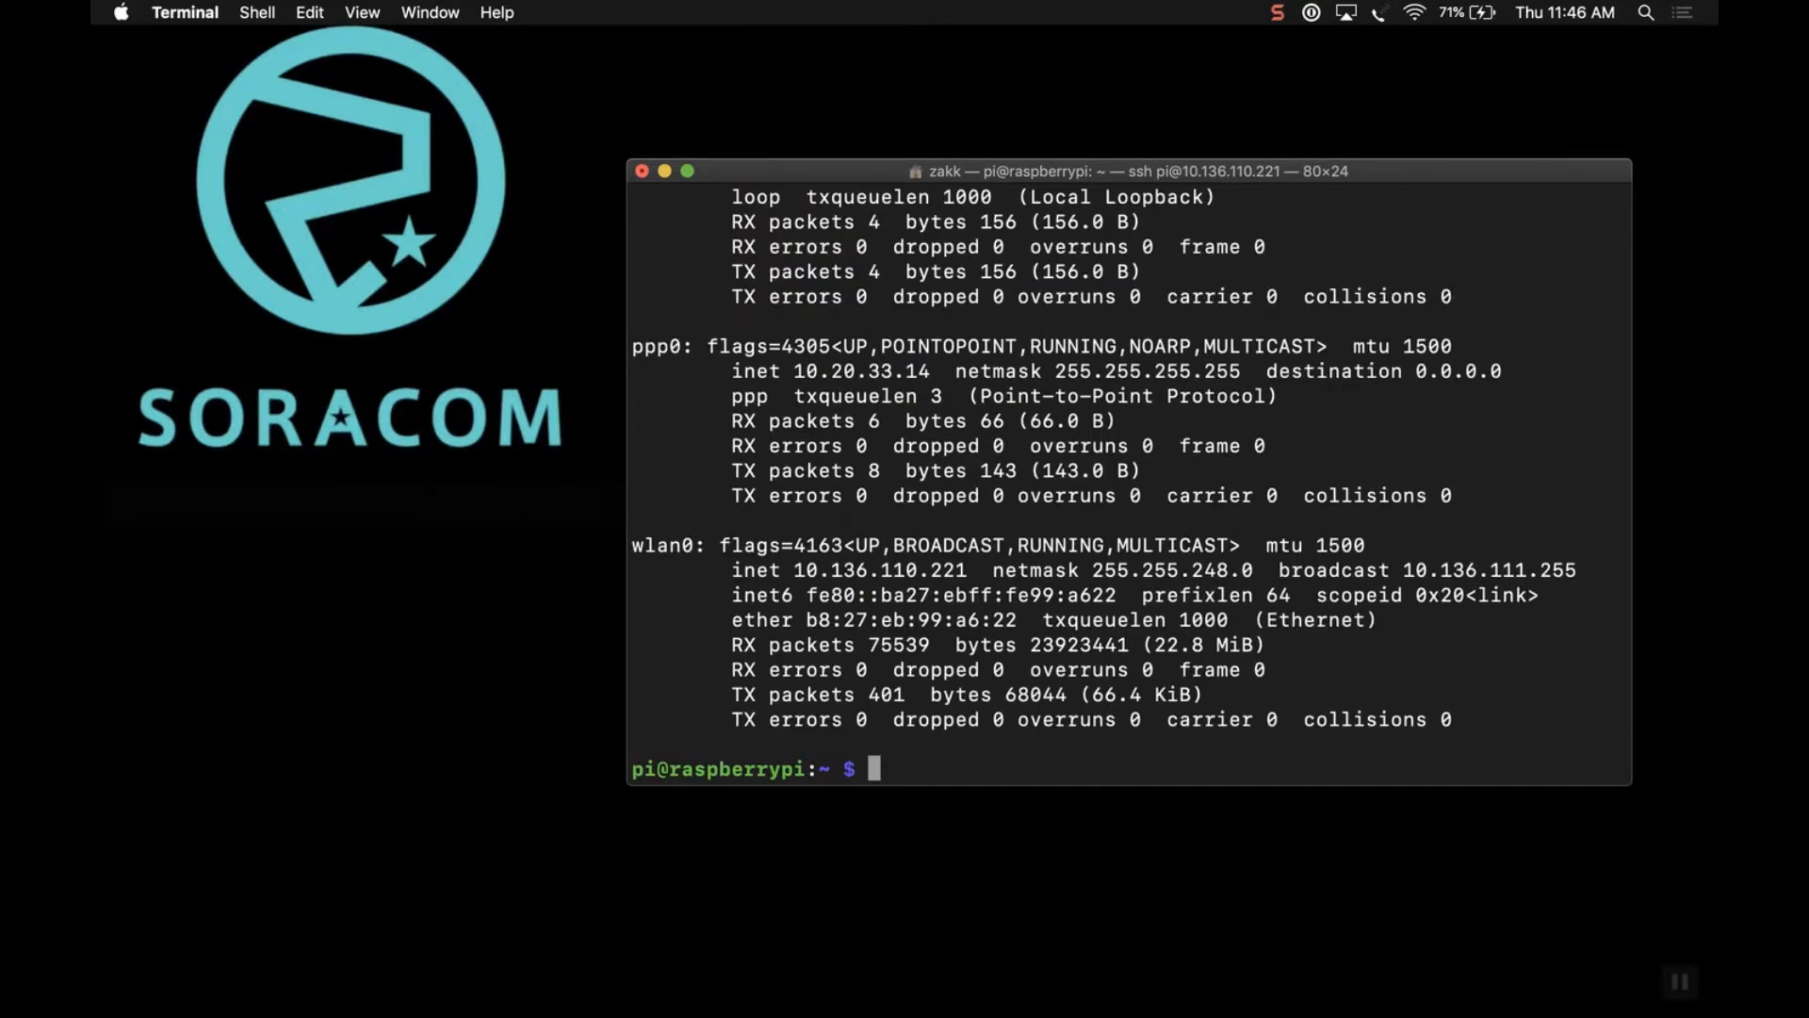
{"action": "mouse_move", "coordinate": [875, 372]}
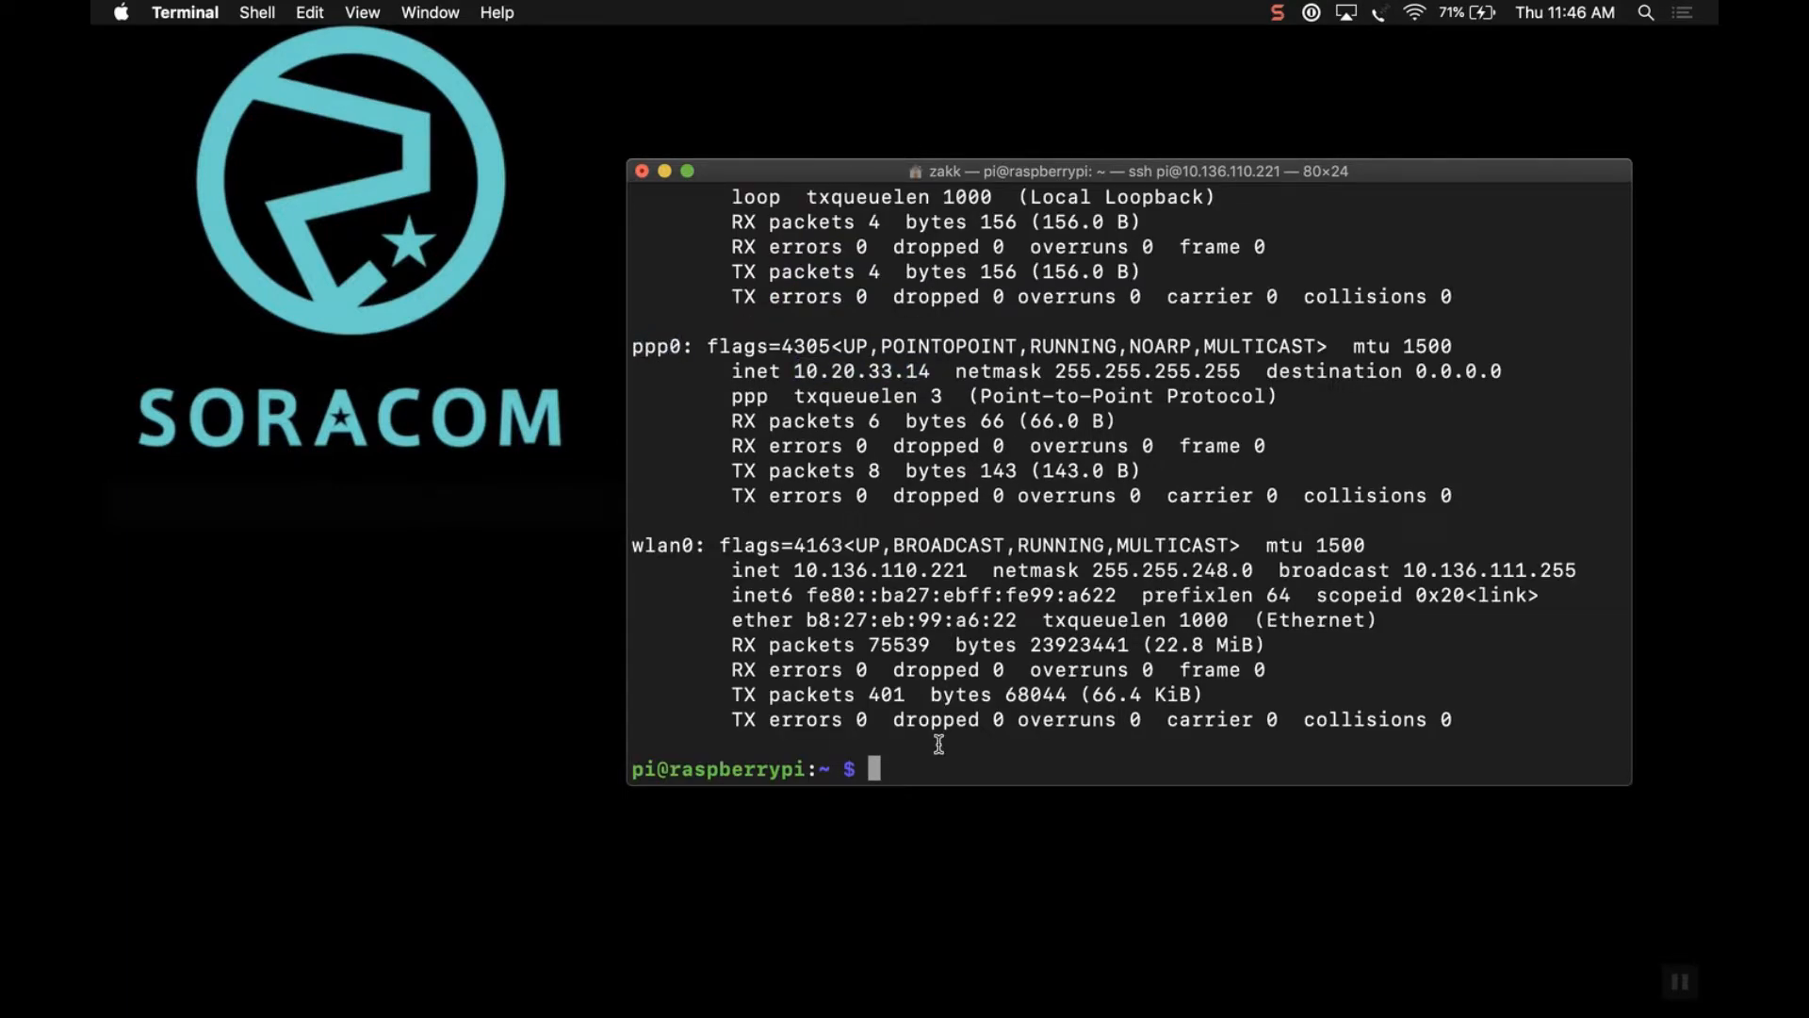
Run nmcli con show to list the soracom gsm connection on ttyUSB2.
{"action": "type", "text": "nmcli con show"}
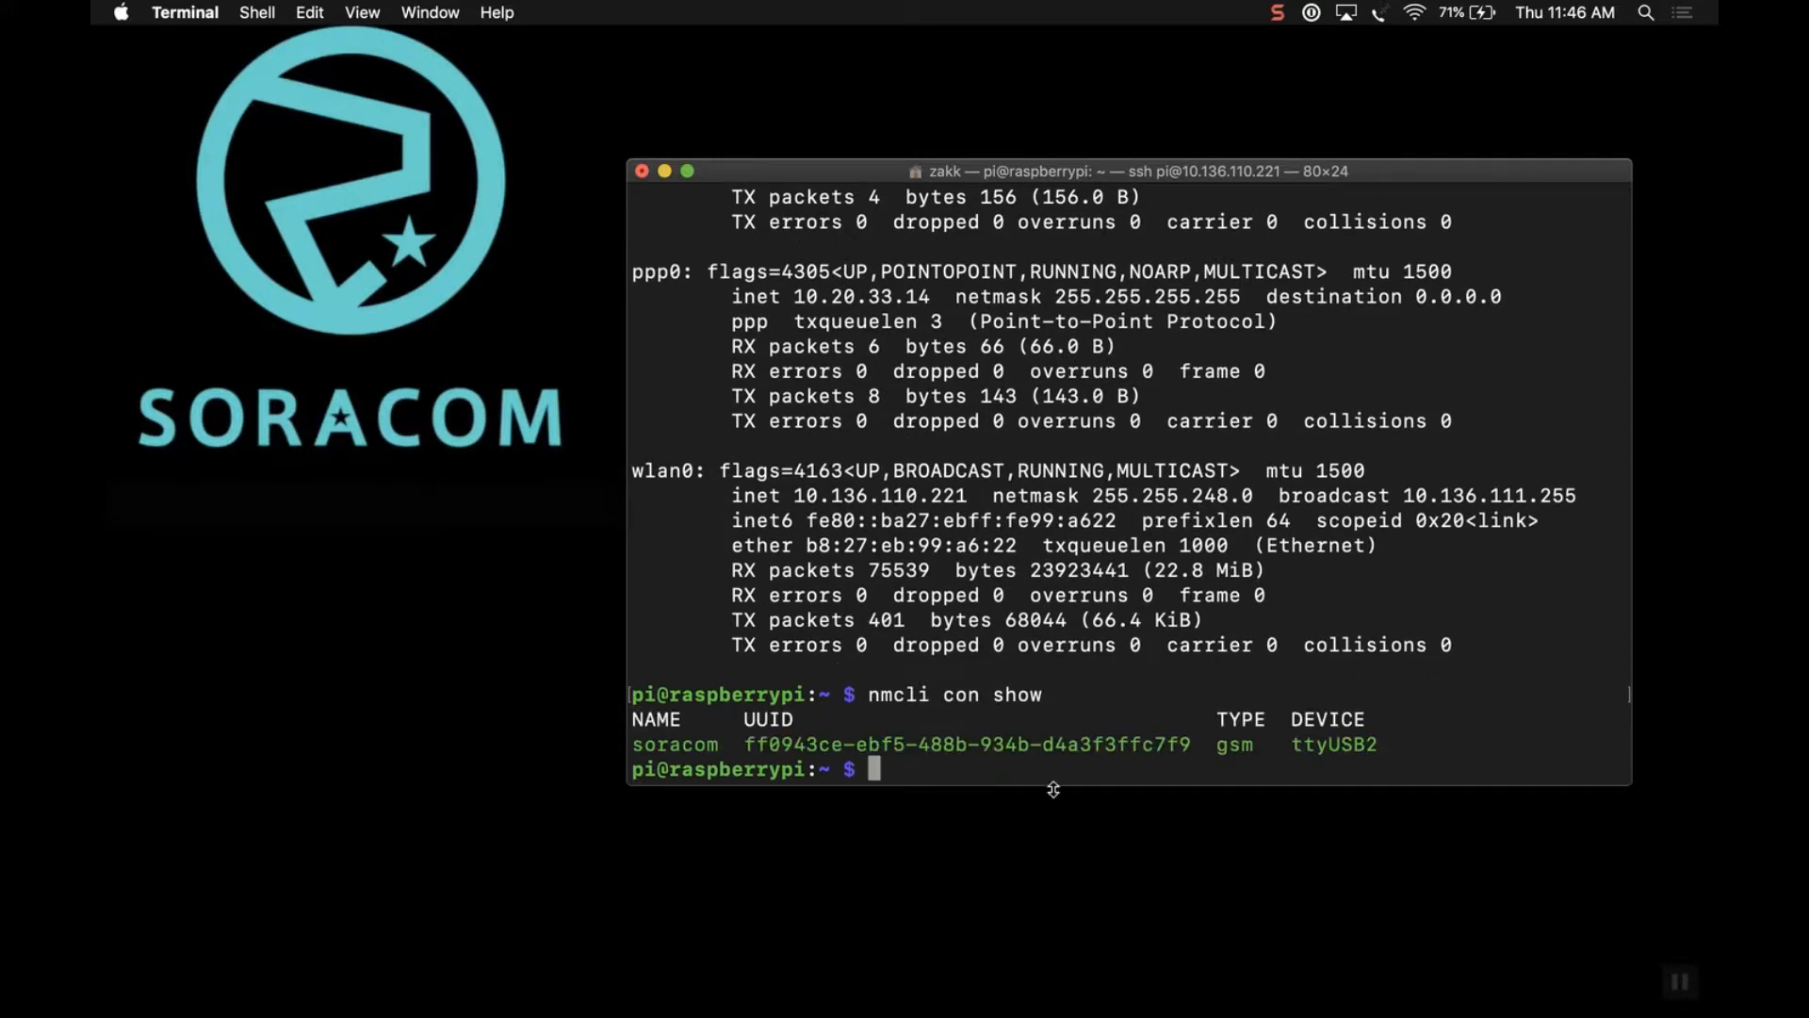
{"action": "mouse_move", "coordinate": [881, 694]}
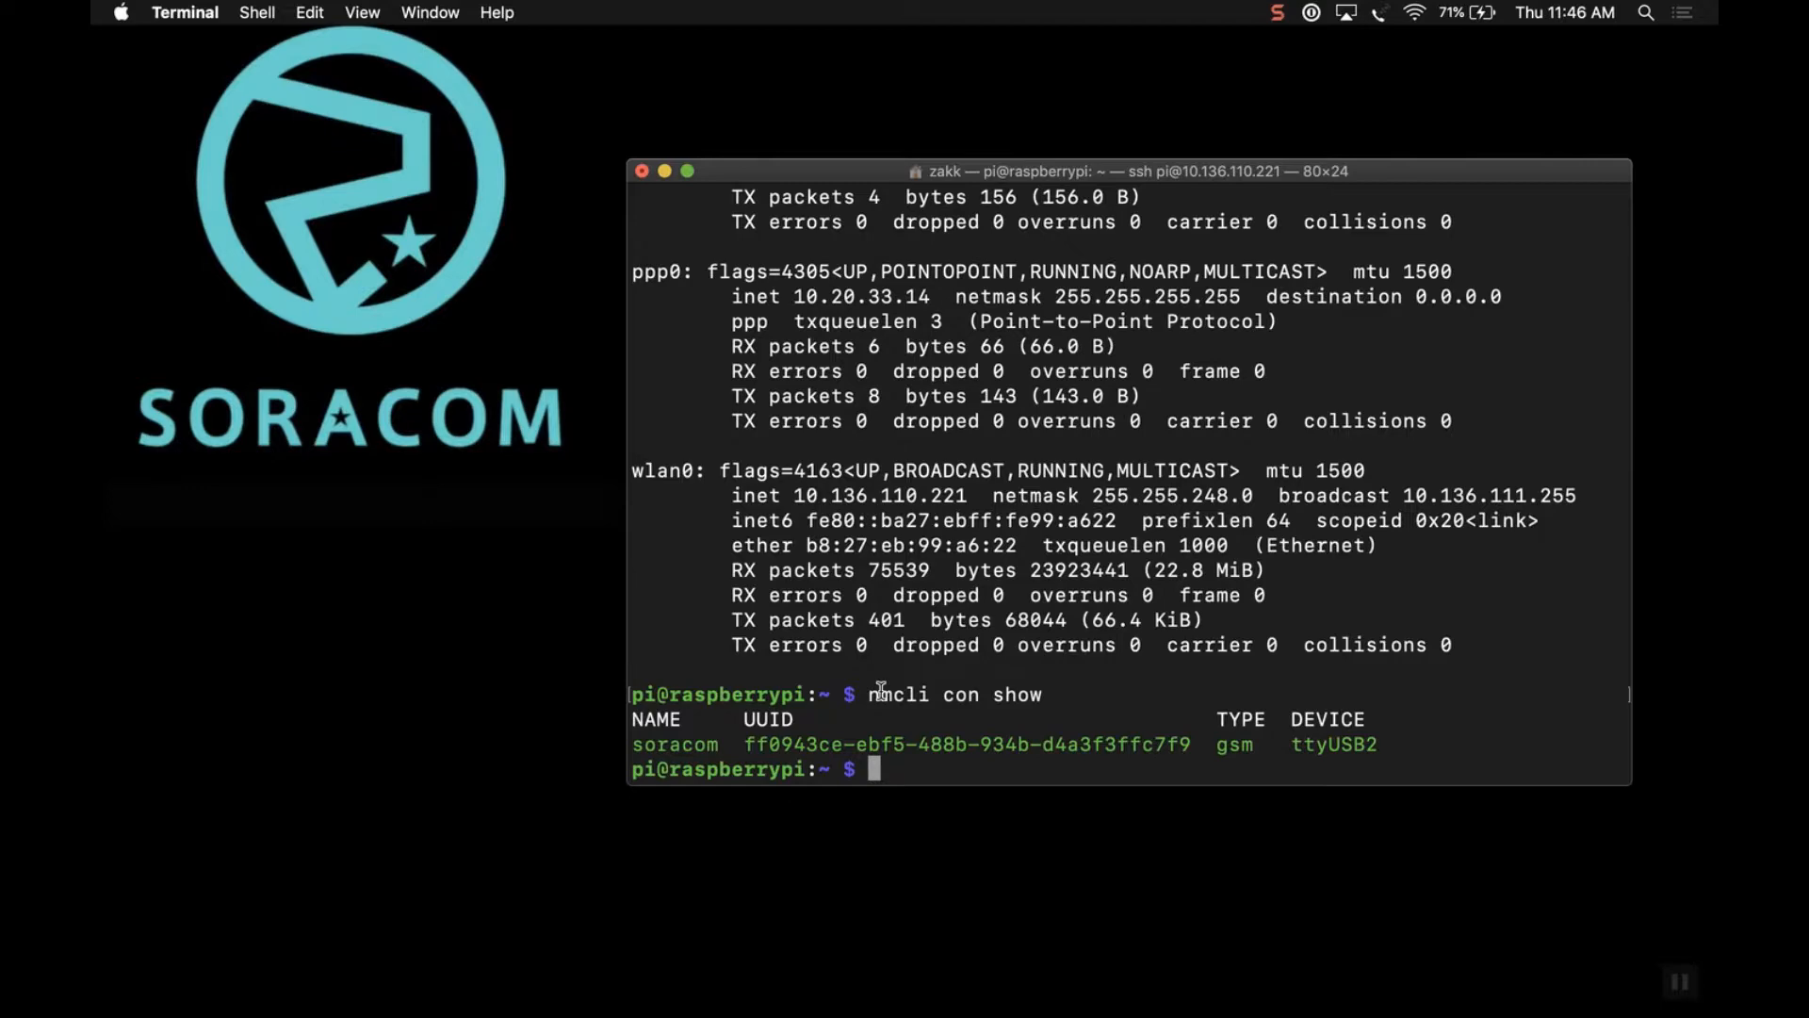
{"action": "mouse_move", "coordinate": [1067, 534]}
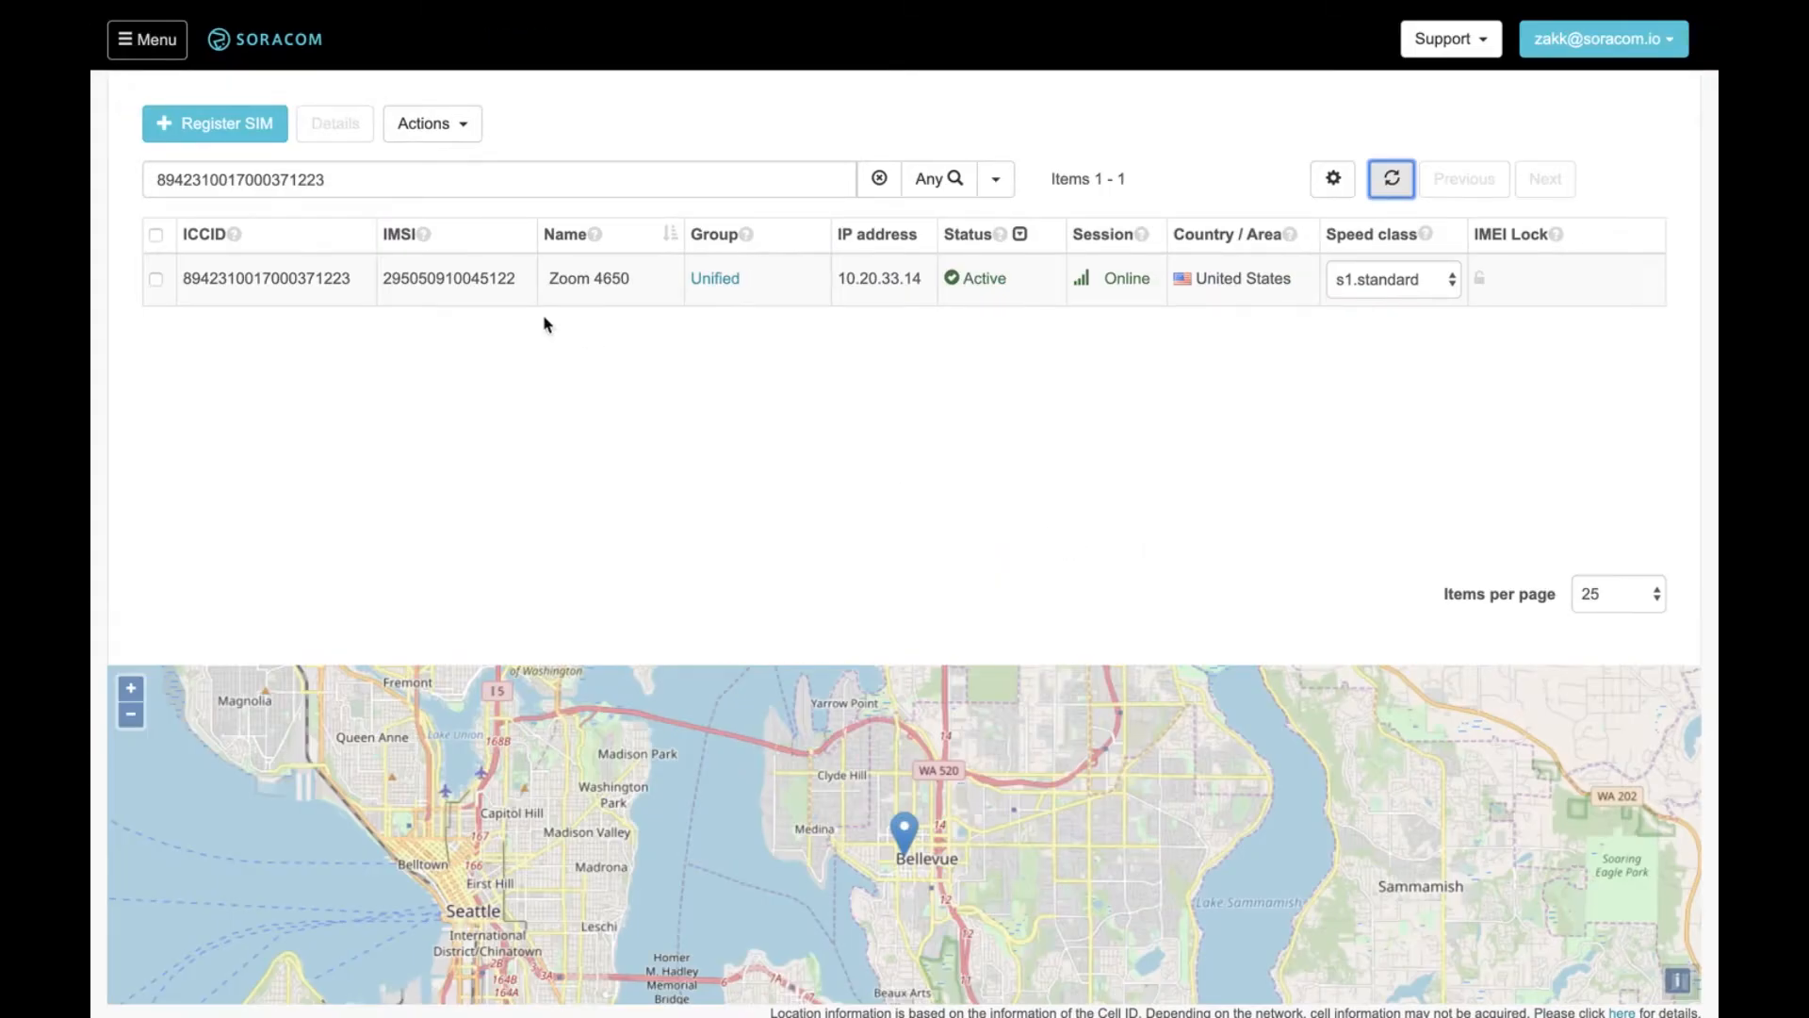
{"action": "mouse_move", "coordinate": [1105, 307]}
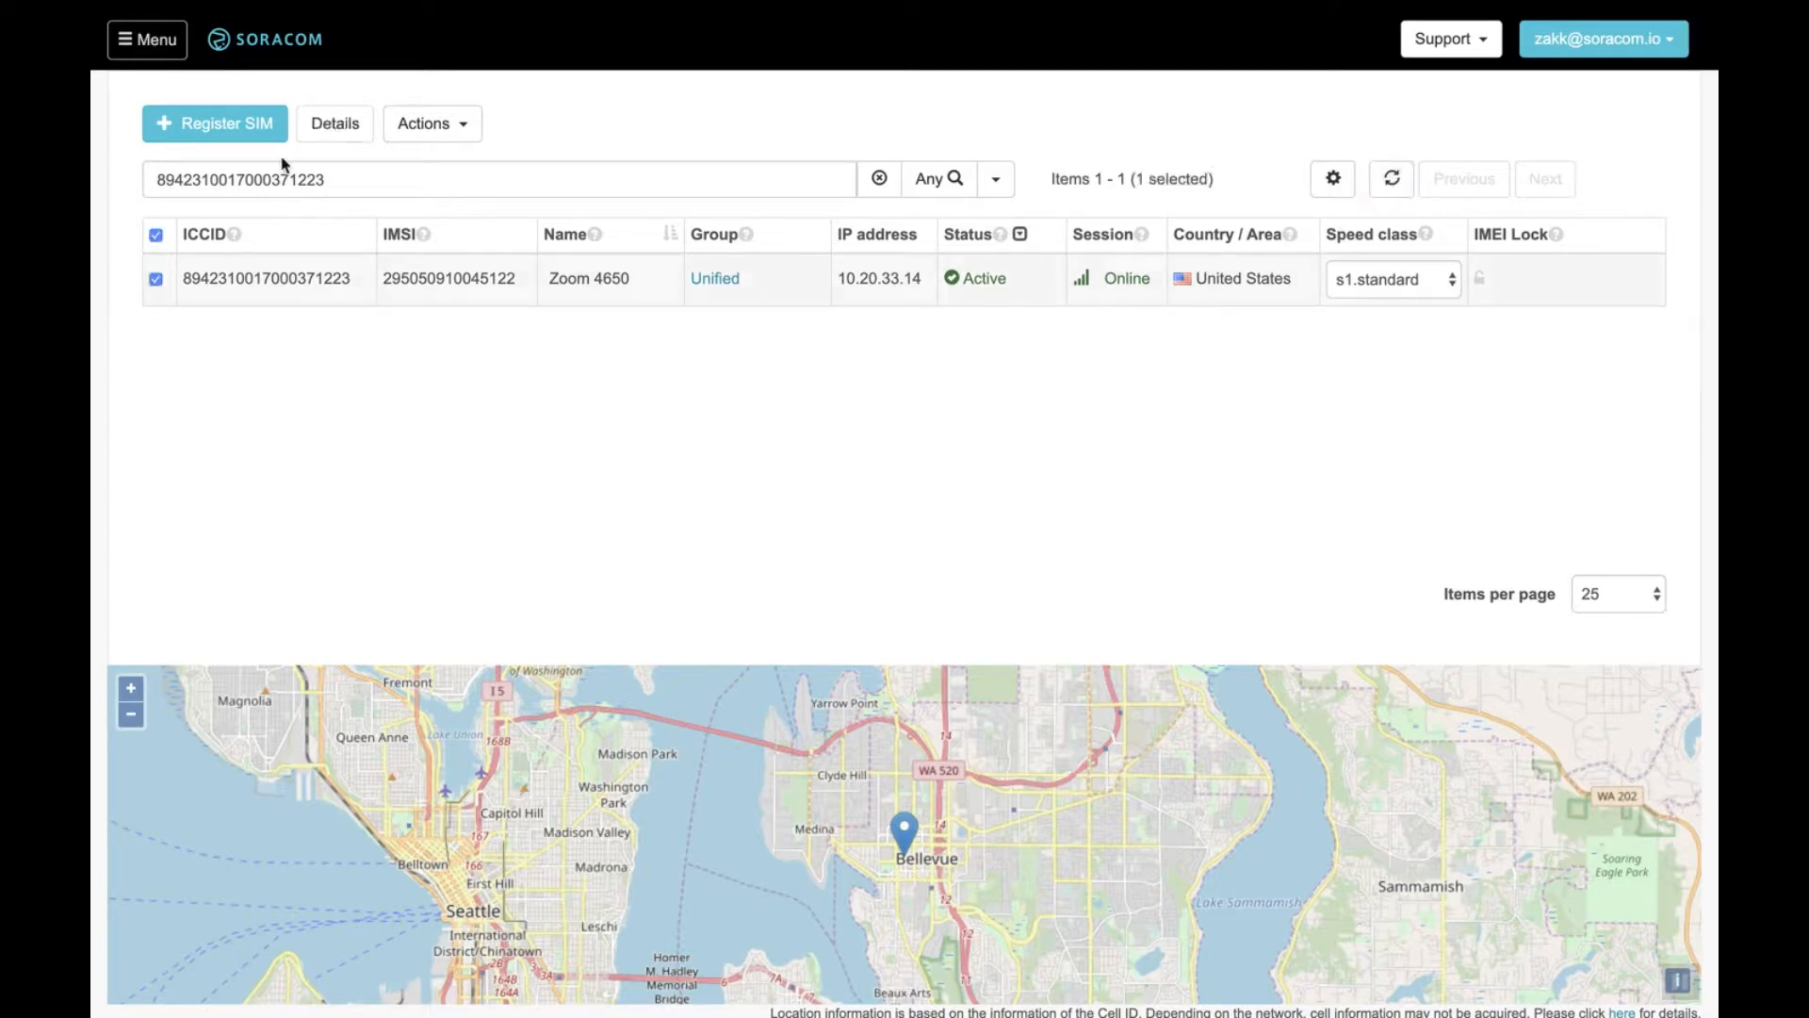
View the Zoom 4650 SIM's details and its Session Details showing it online.
{"action": "left_click", "coordinate": [333, 124]}
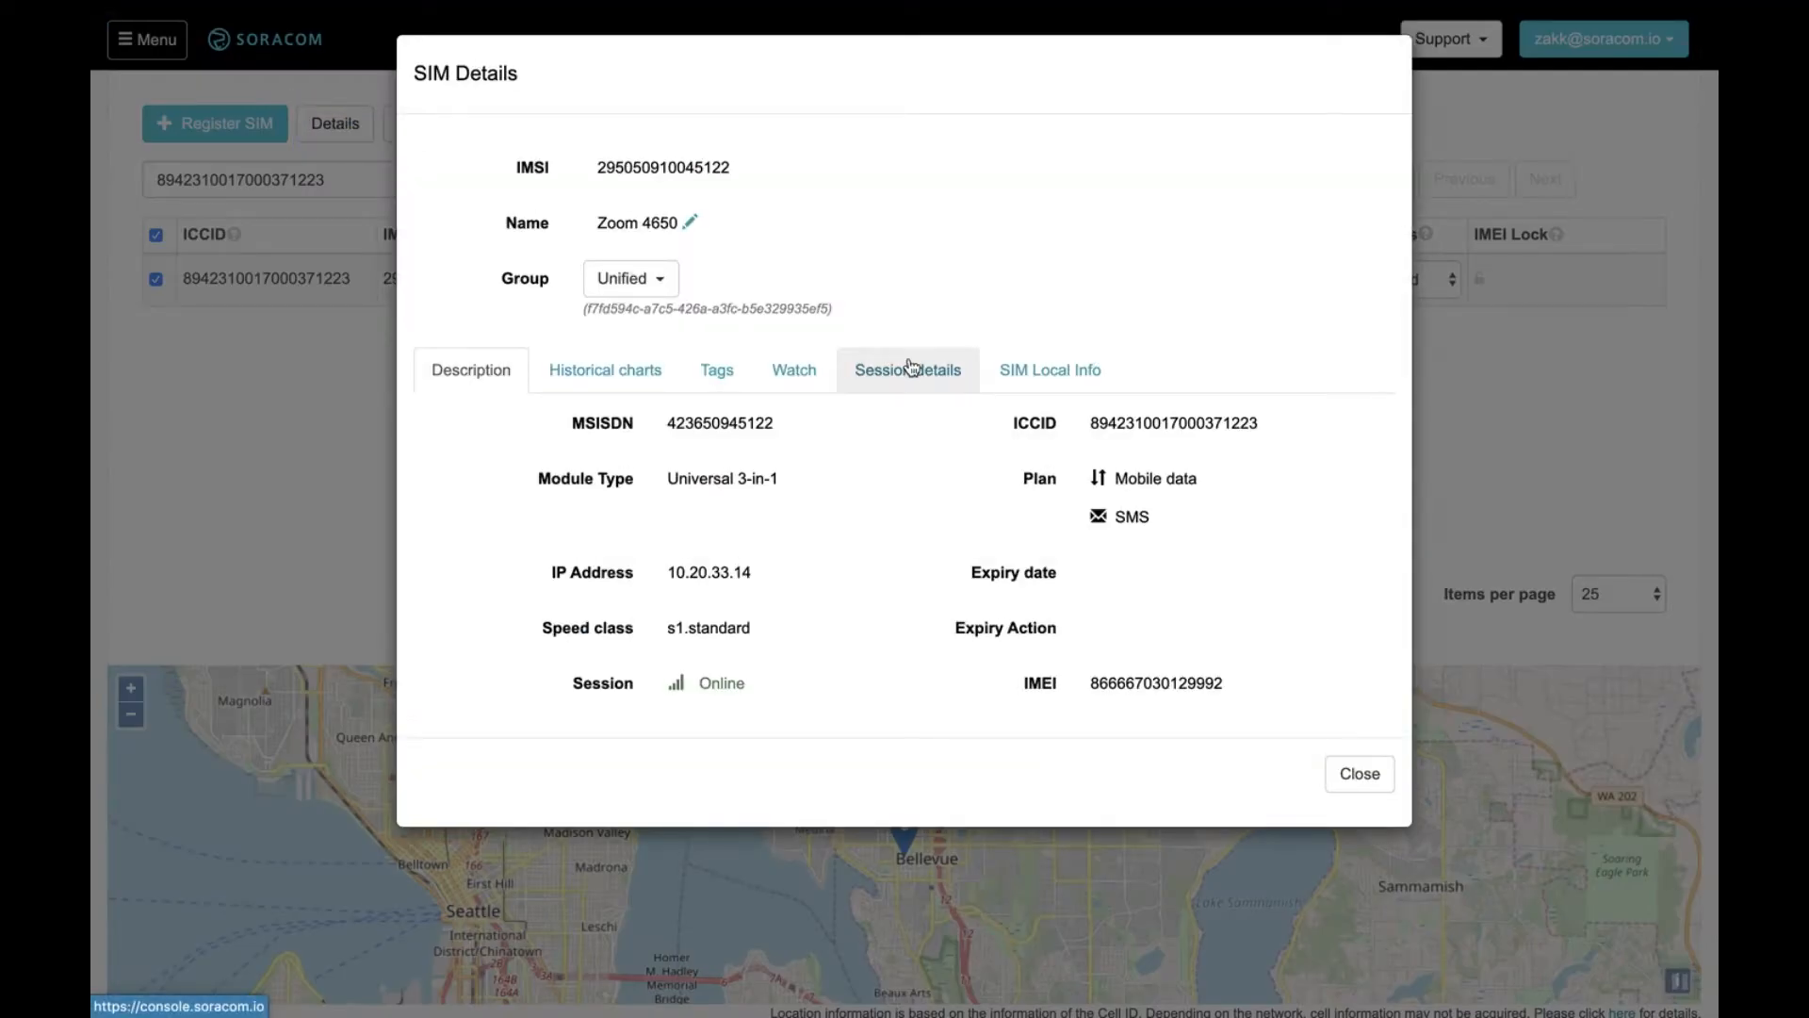
{"action": "left_click", "coordinate": [907, 370]}
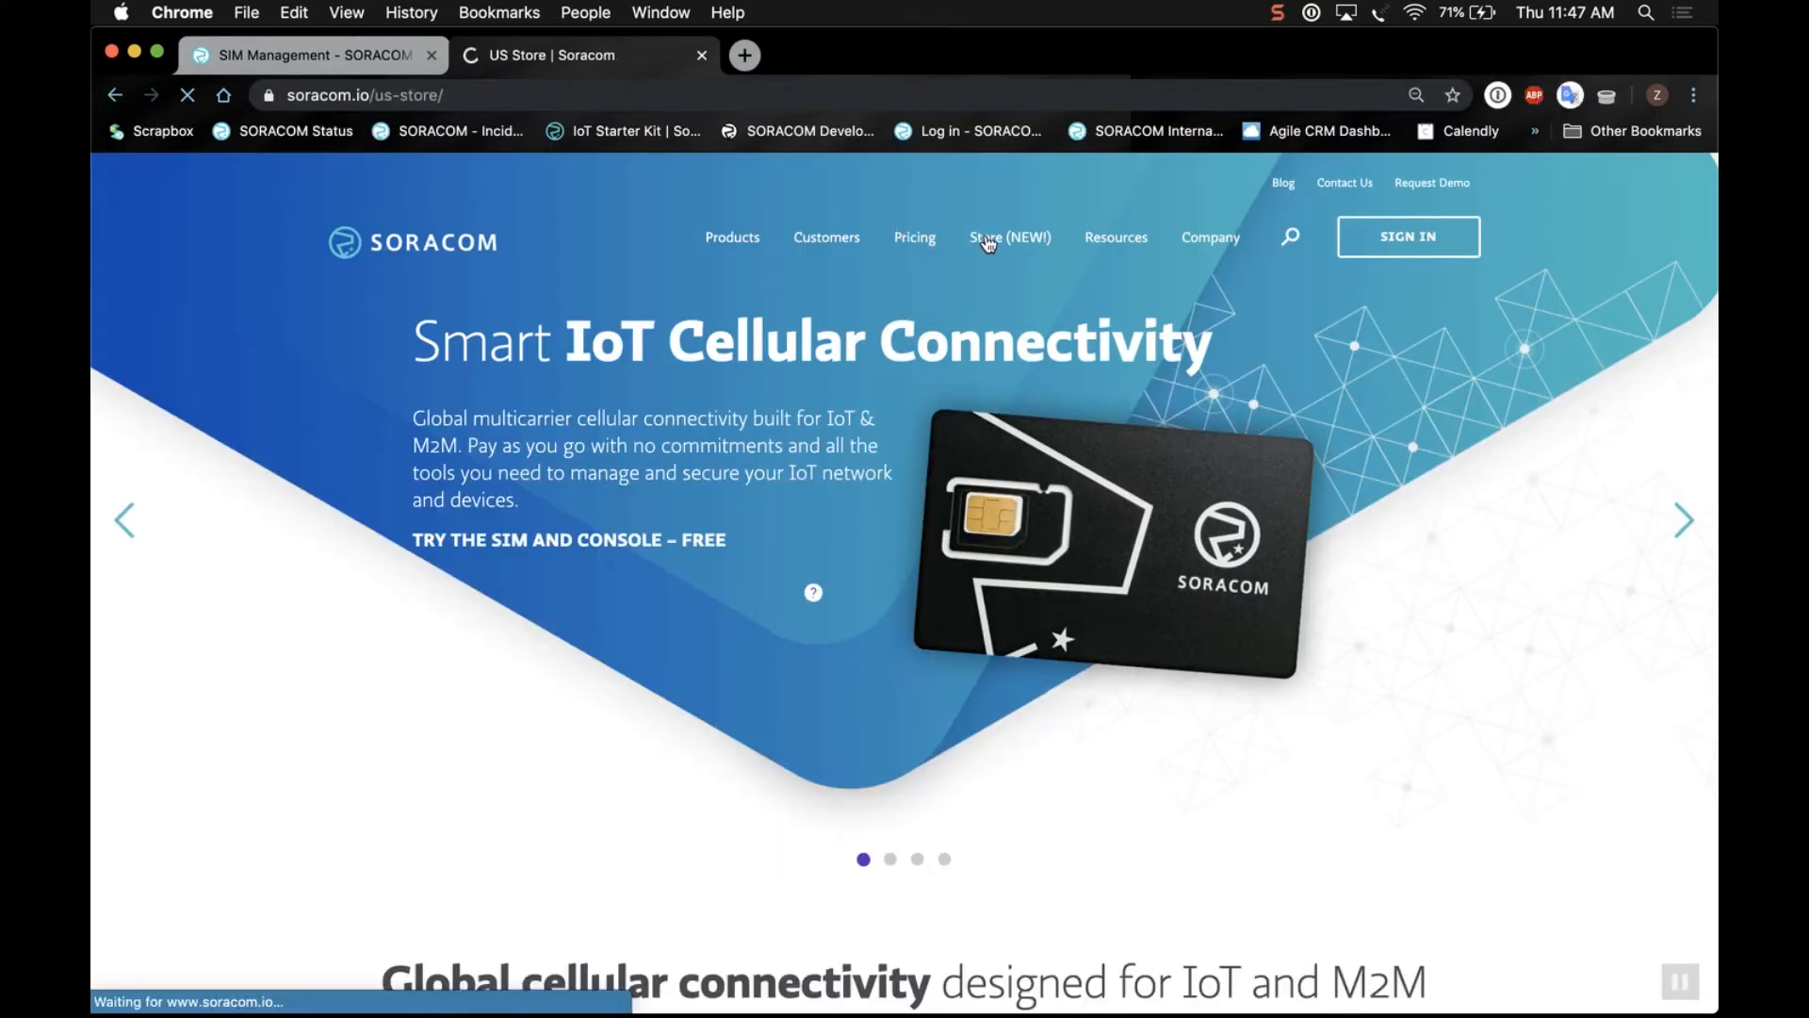
Scroll the Zoomtel 4650 product page down to its Technical Specifications.
{"action": "scroll", "scroll_direction": "down", "scroll_amount": 3}
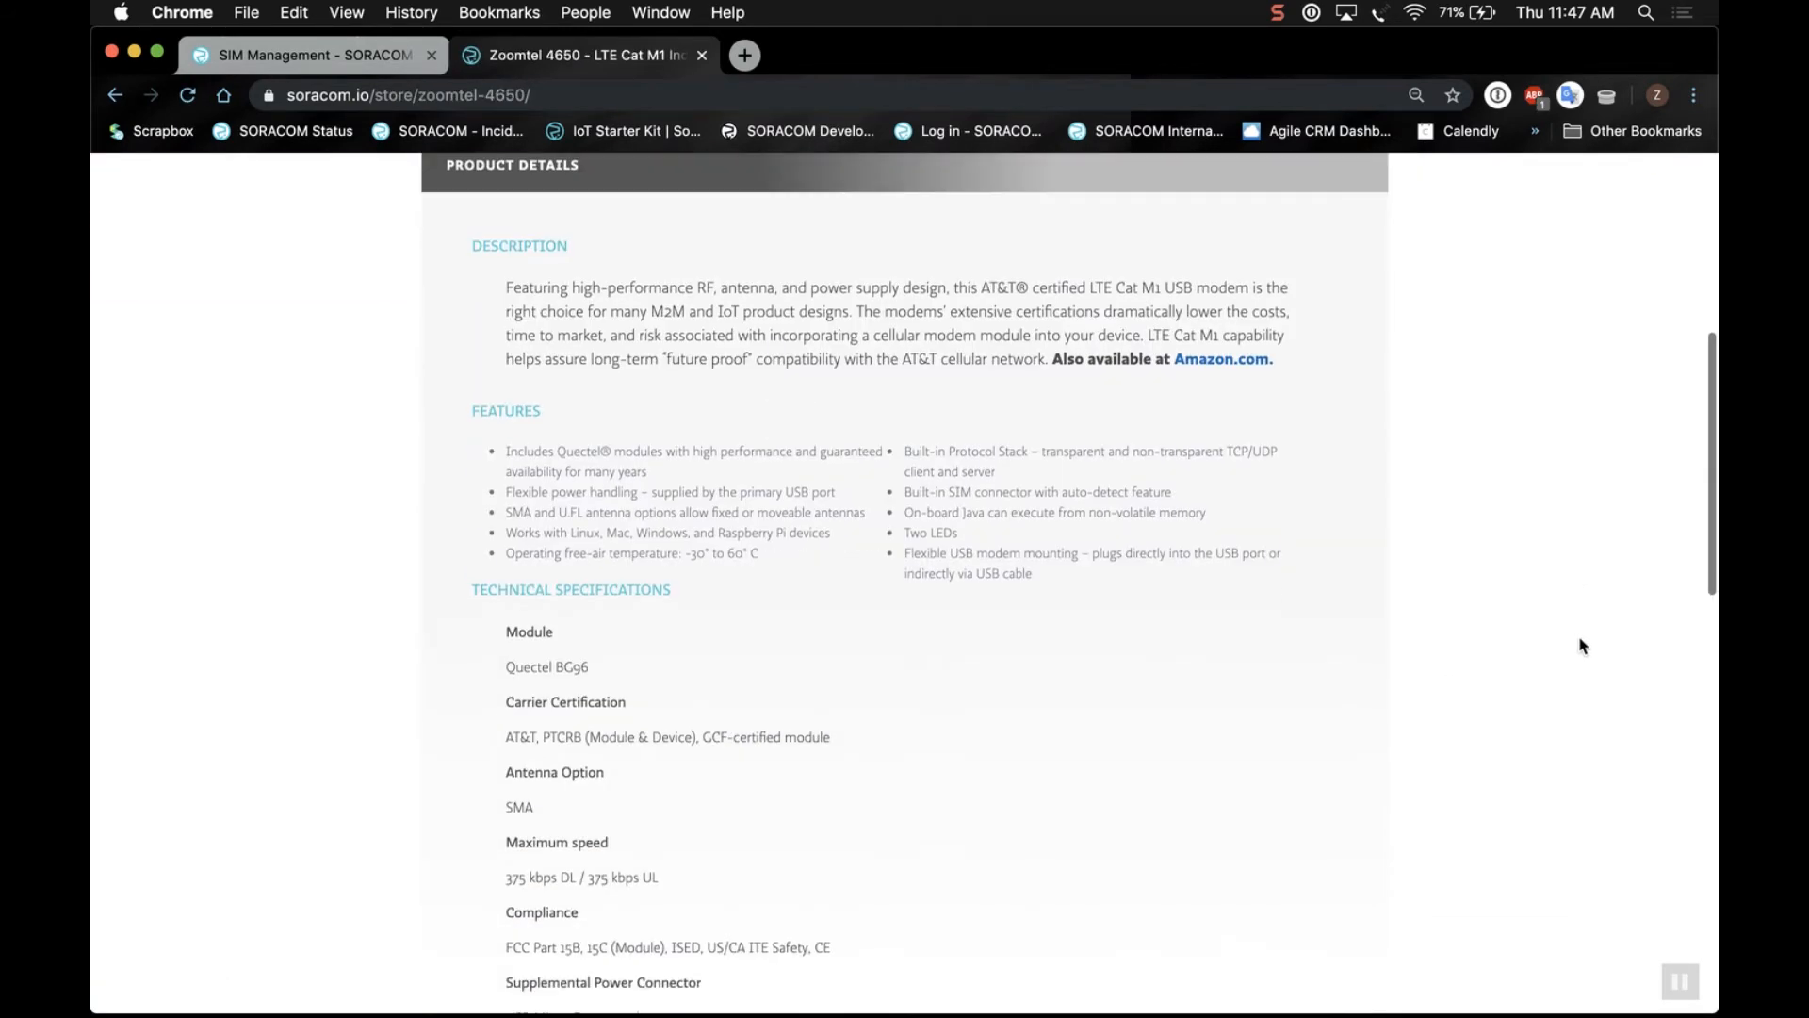
{"action": "scroll", "scroll_direction": "down", "scroll_amount": 3}
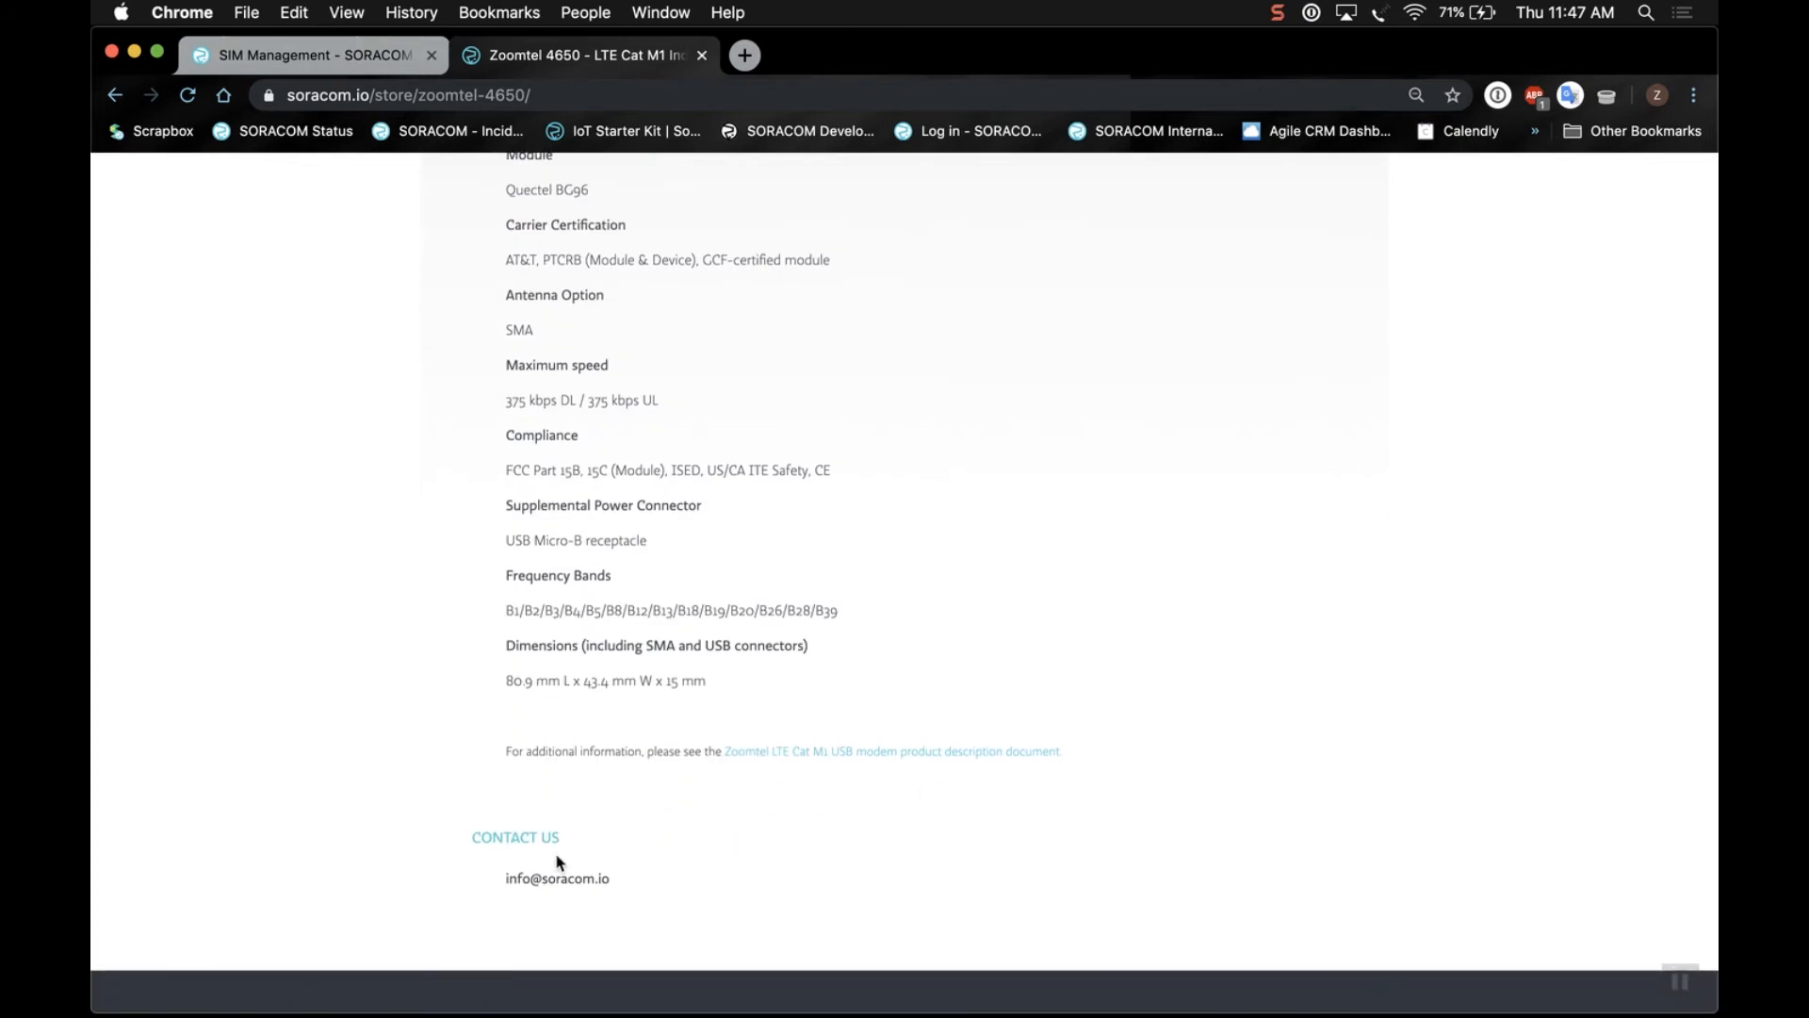